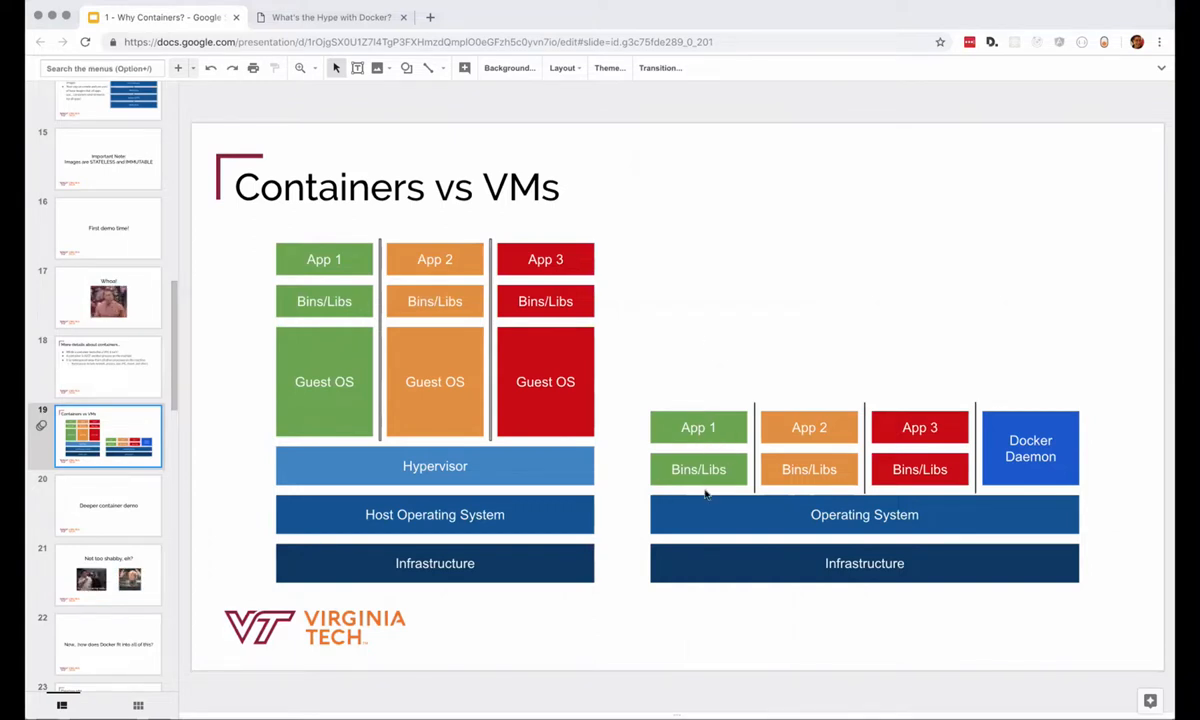
{"action": "mouse_move", "coordinate": [718, 375]}
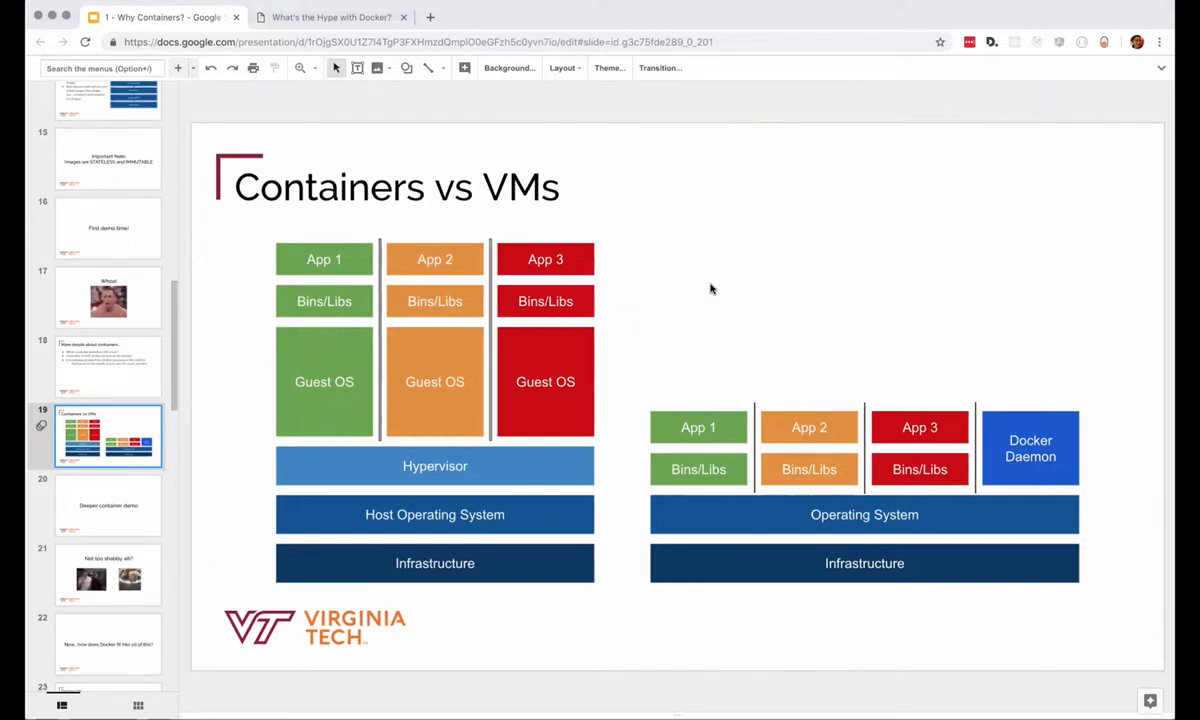
{"action": "mouse_move", "coordinate": [1135, 466]}
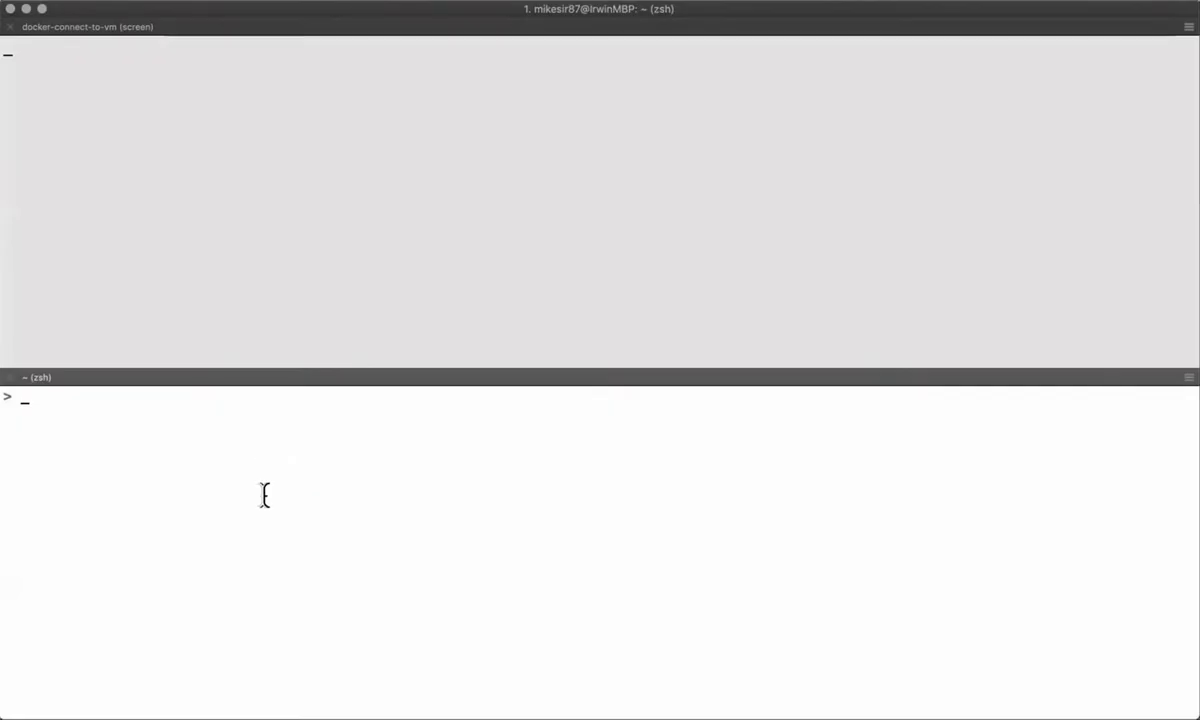
Launch an interactive Alpine container with docker container run --rm -ti alpine
{"action": "type", "text": "docker container run --rm"}
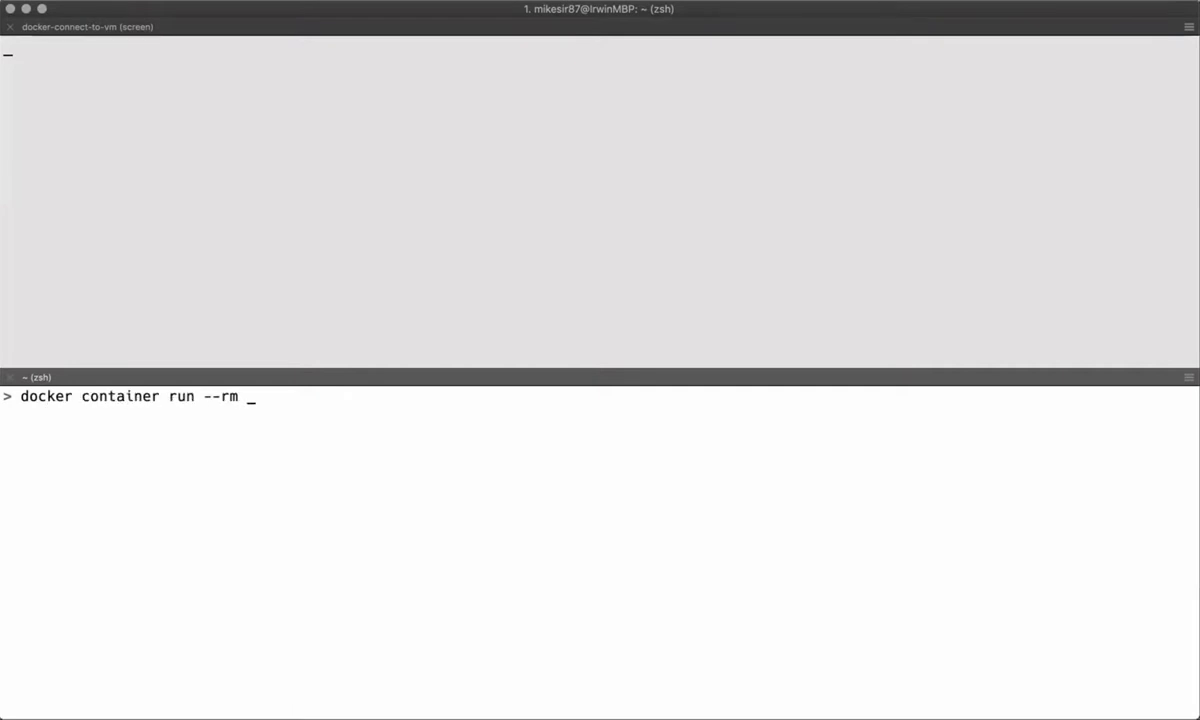
{"action": "type", "text": "ti alpin"}
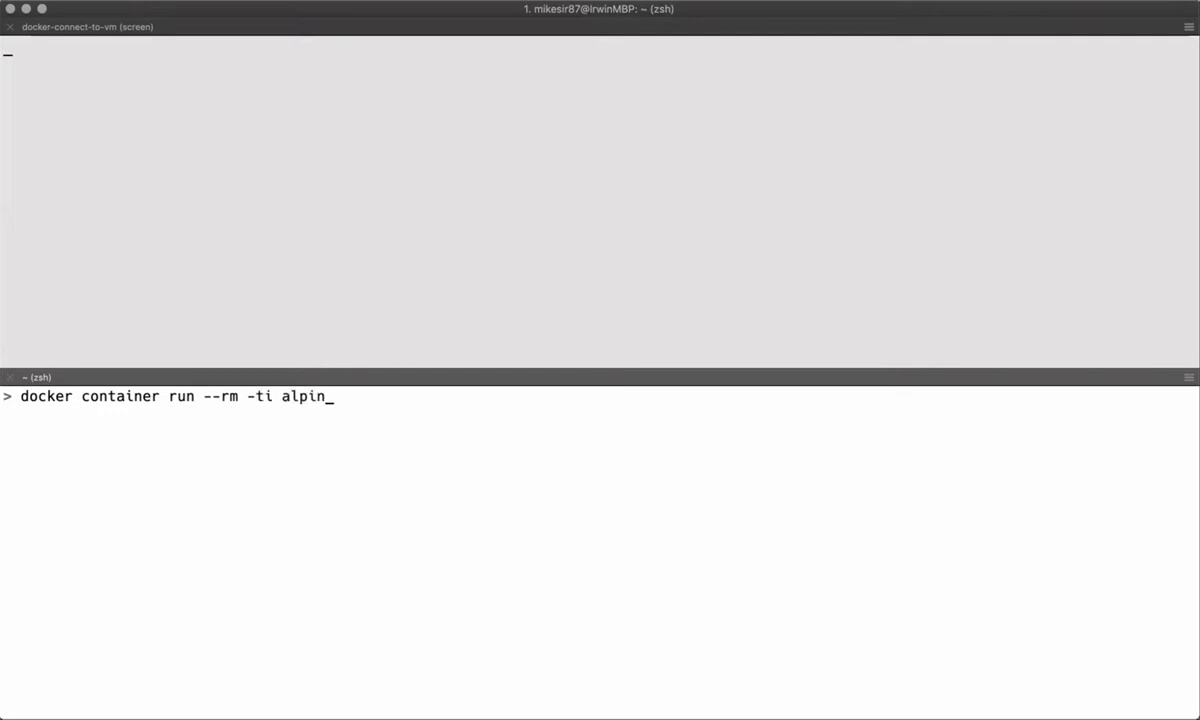
{"action": "key", "text": "Enter"}
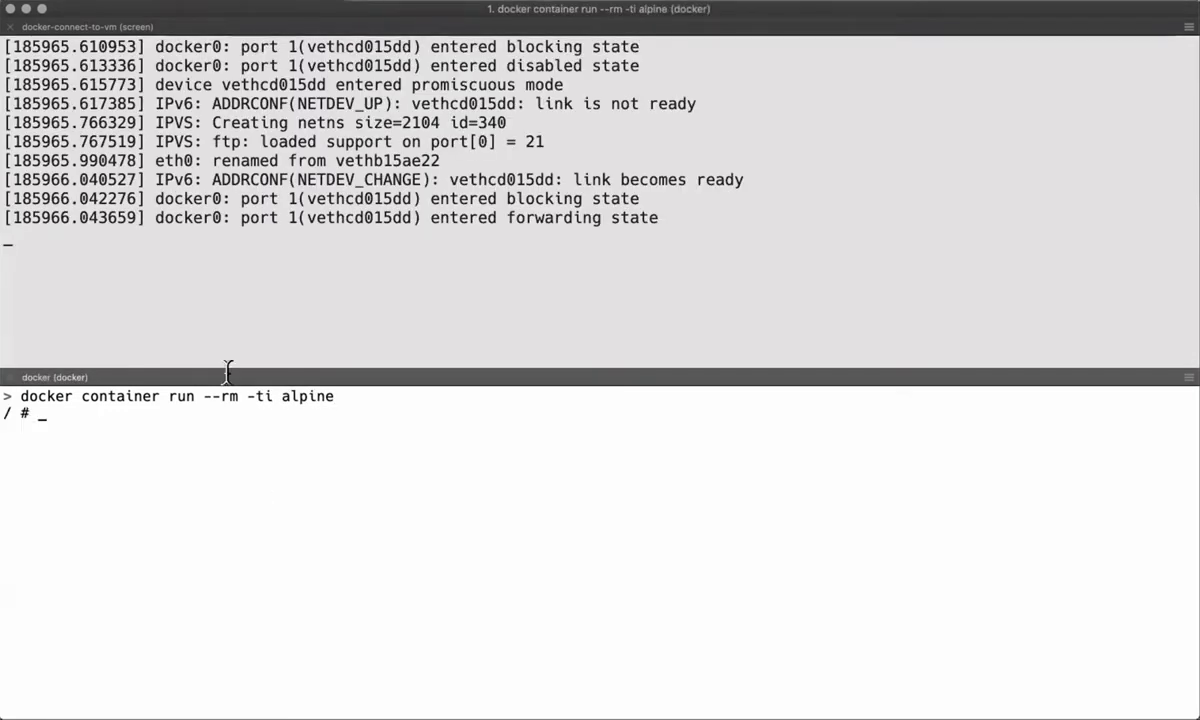
{"action": "mouse_move", "coordinate": [193, 103]}
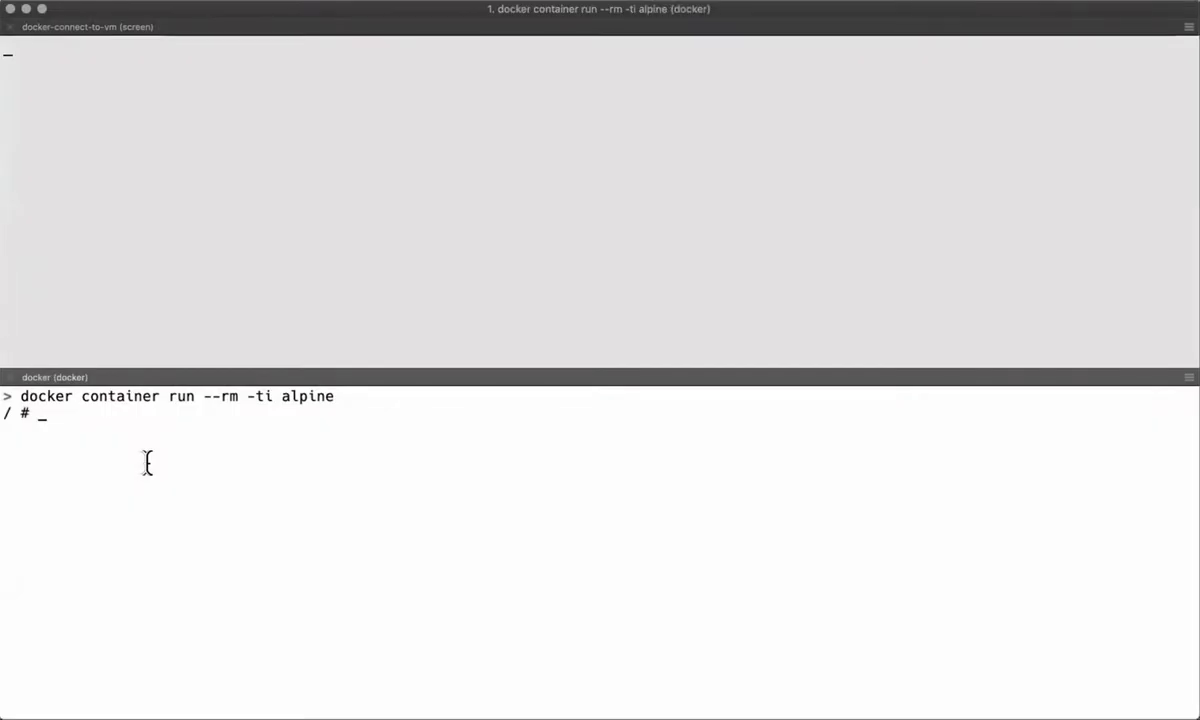
Inside the container, start sleep 60 in the background and list processes with ps aux
{"action": "type", "text": "sleep"}
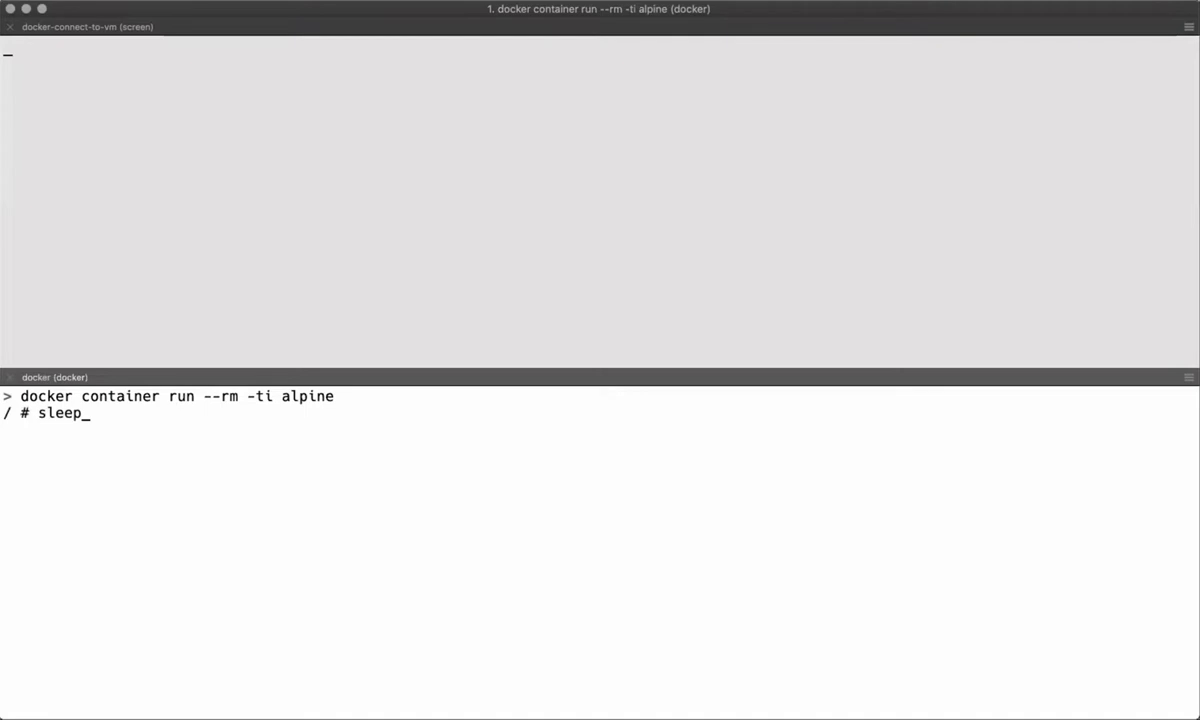
{"action": "type", "text": "60"}
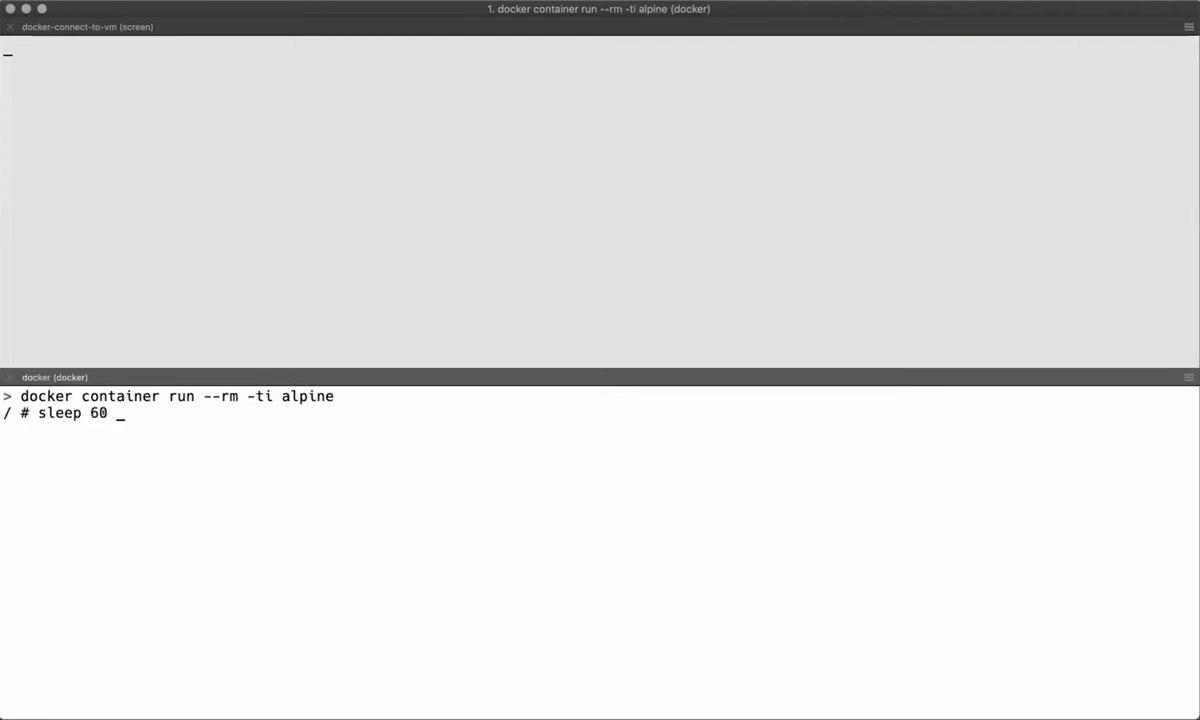
{"action": "key", "text": "Return"}
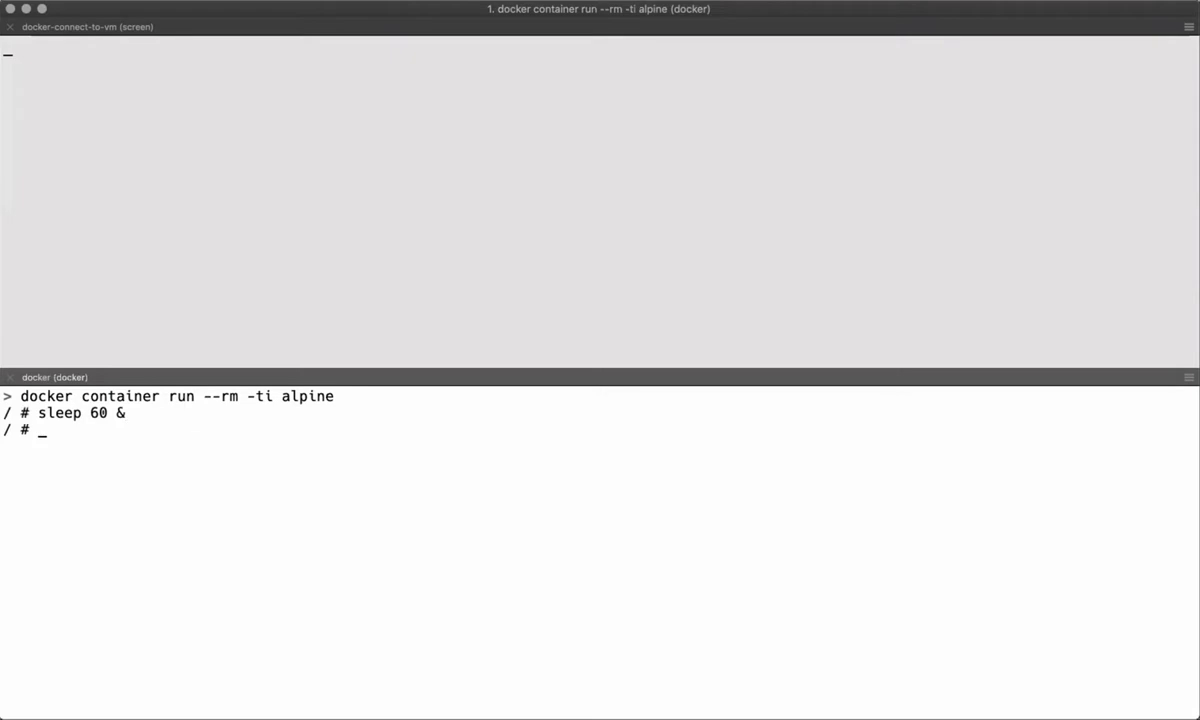
{"action": "type", "text": "ps aux"}
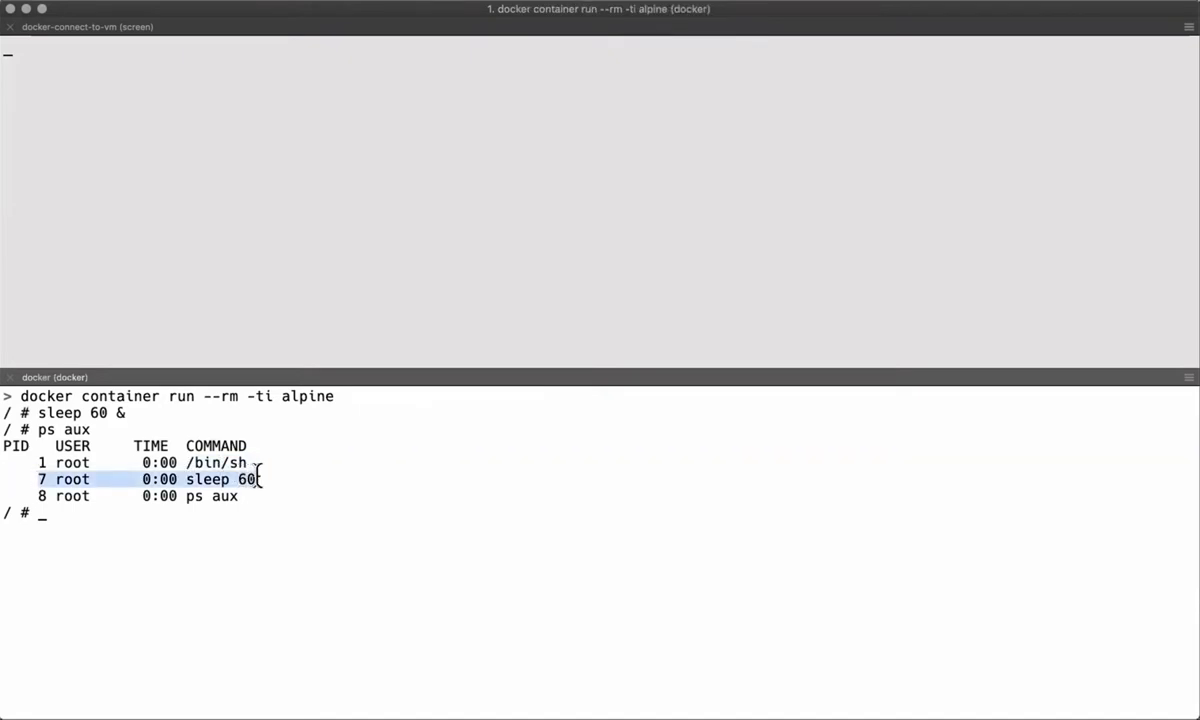
{"action": "mouse_move", "coordinate": [262, 530]}
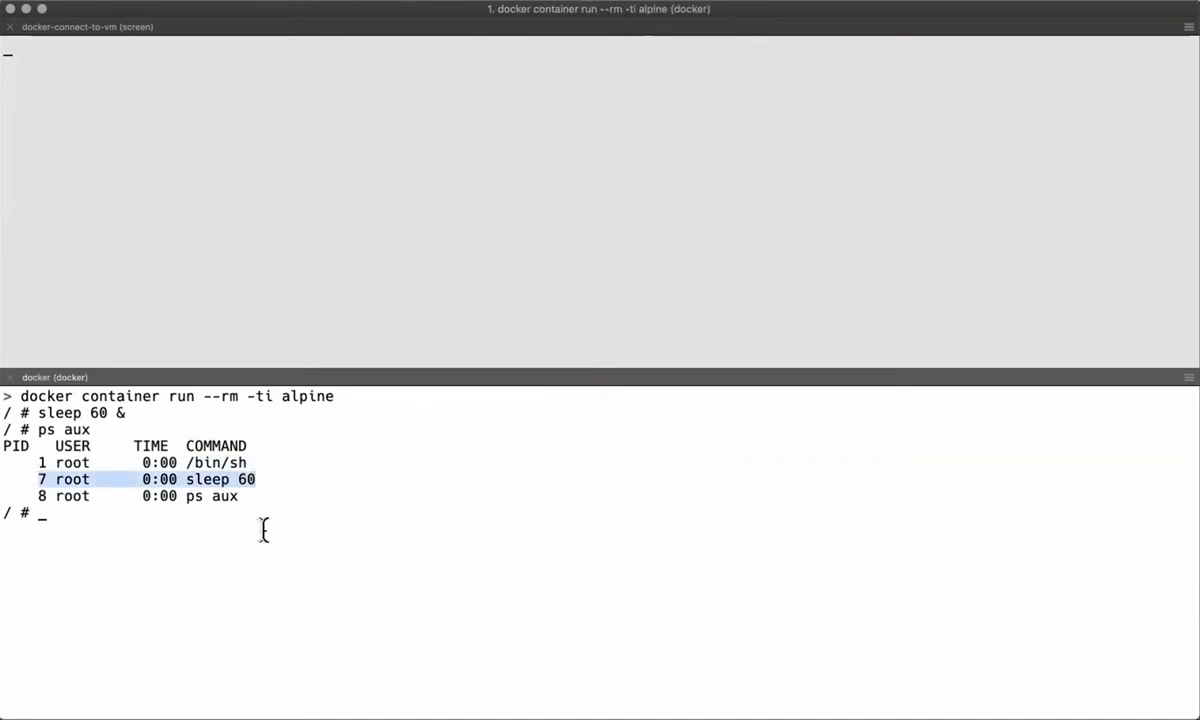
{"action": "mouse_move", "coordinate": [254, 407]}
{"action": "type", "text": "ps aux"}
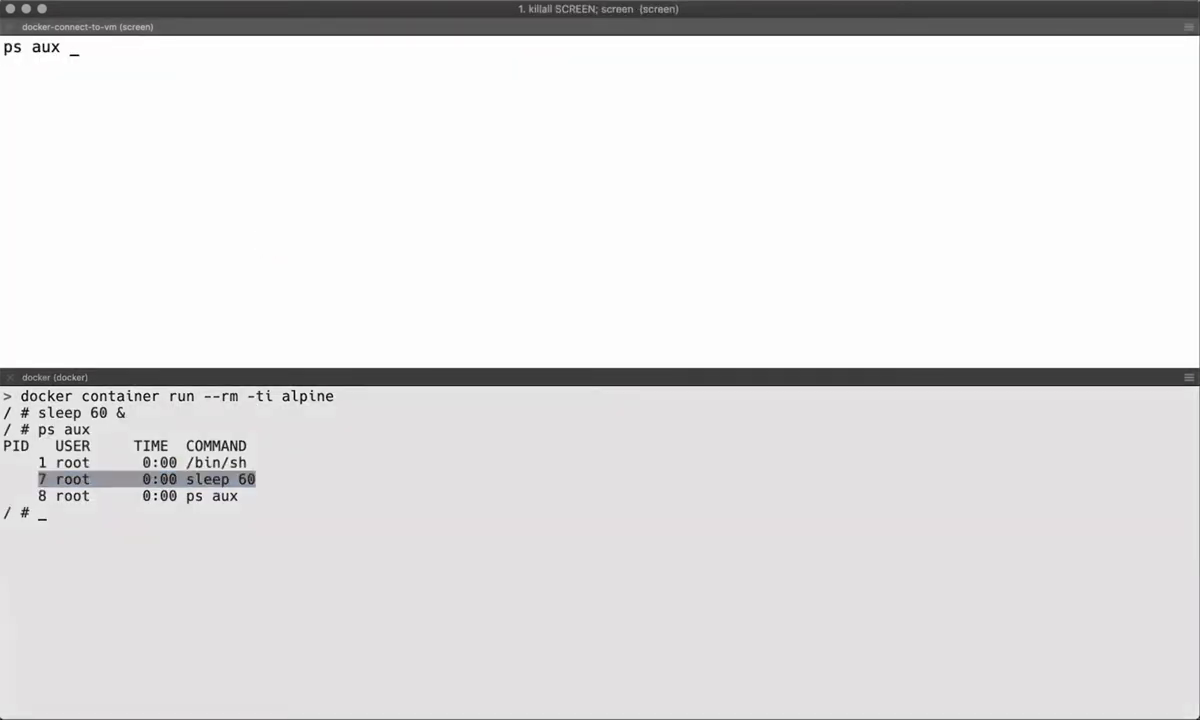
On the Docker VM, find the container's sleep and /bin/sh processes with ps aux | grep sleep
{"action": "type", "text": "| grep sleep"}
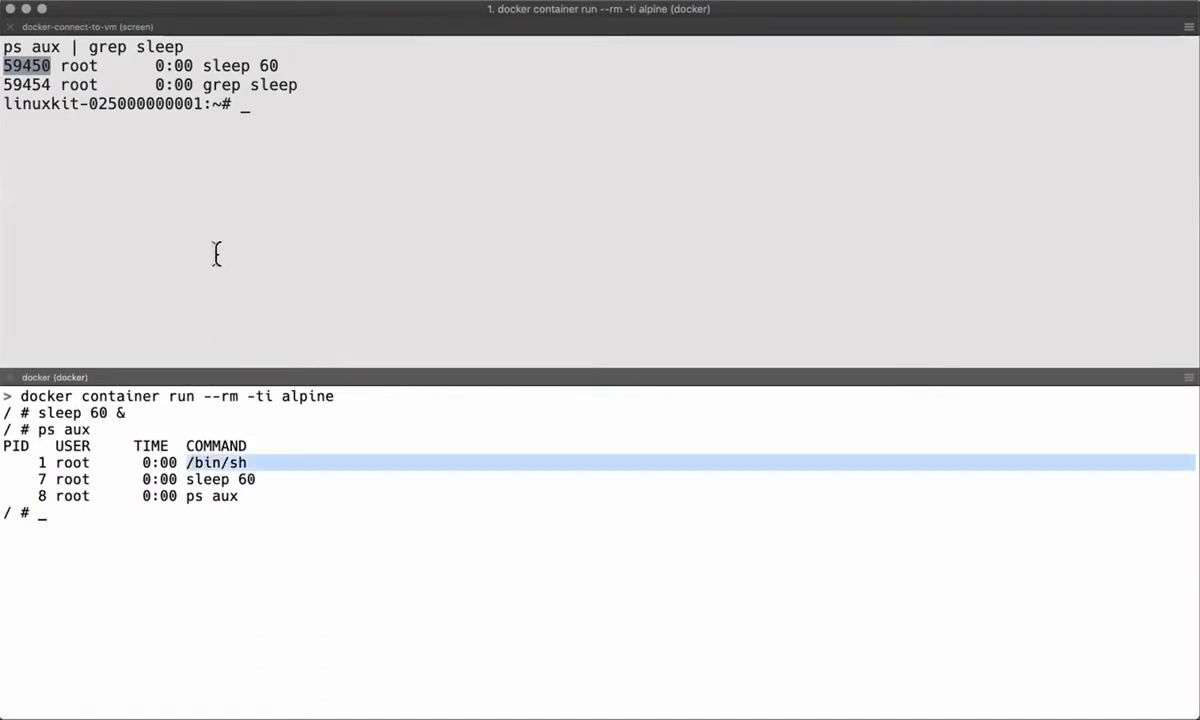
{"action": "type", "text": "ps aux | grep /bin/sh"}
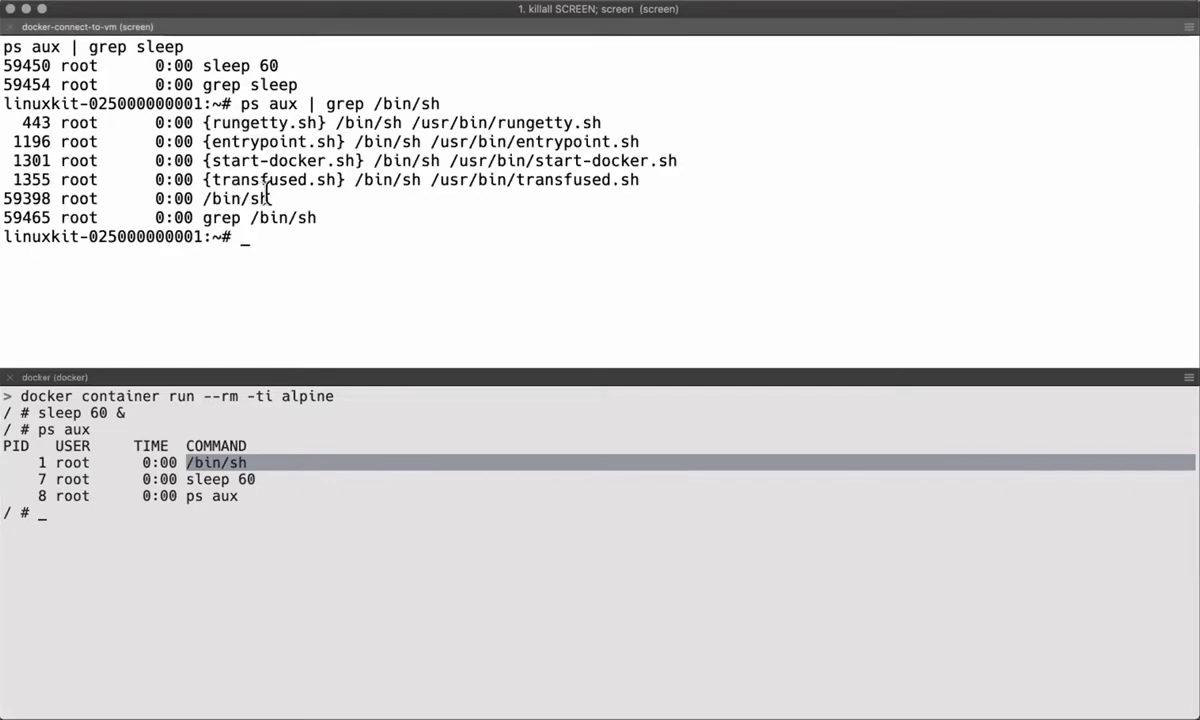
{"action": "double_click", "coordinate": [32, 198]}
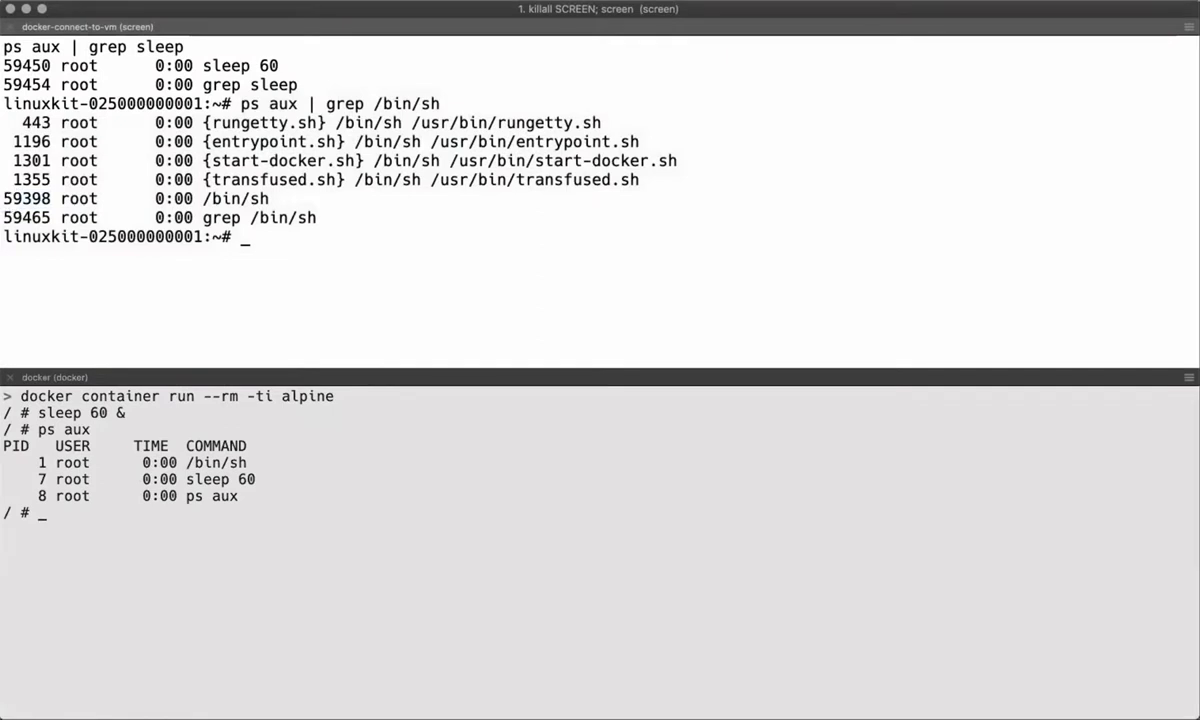
{"action": "double_click", "coordinate": [30, 198]}
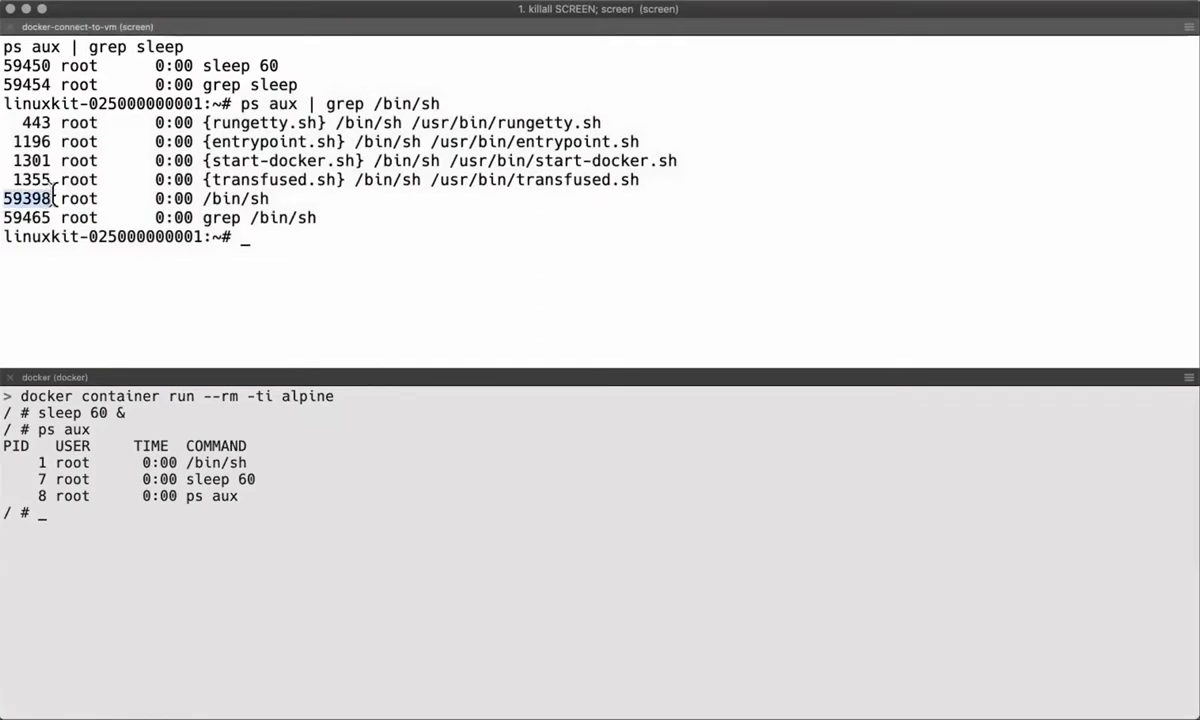
{"action": "mouse_move", "coordinate": [141, 463]}
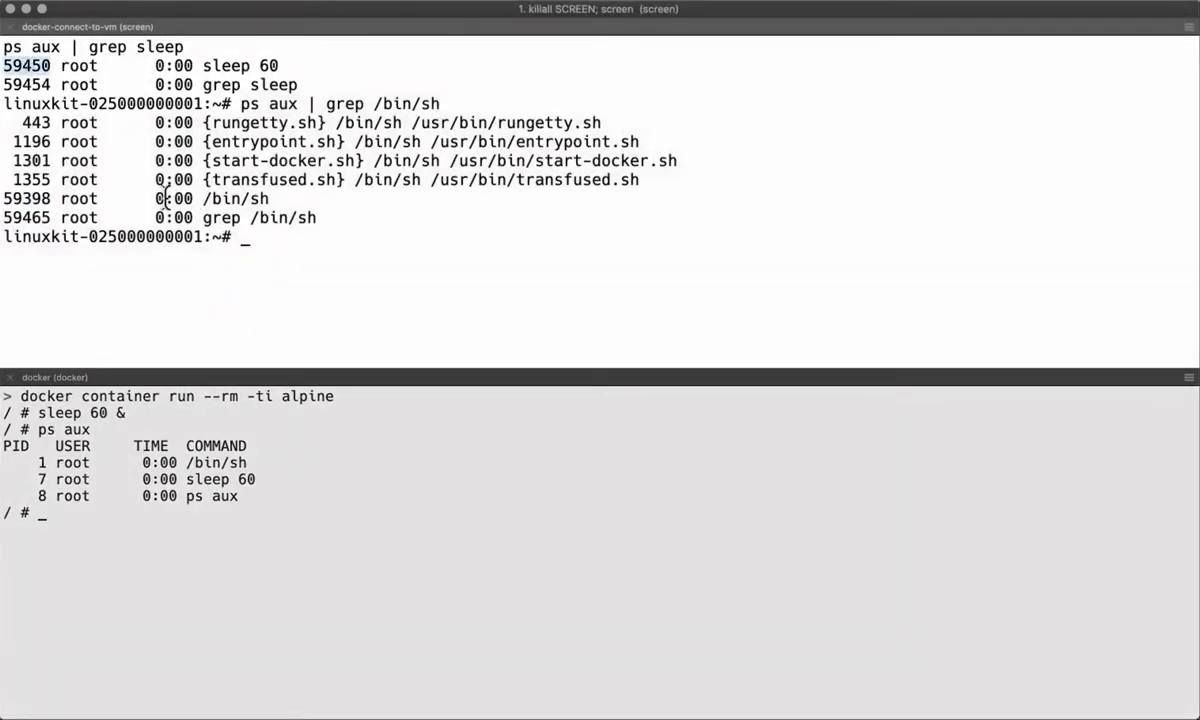
Force-kill the sleep with kill -9 59450, recheck ps aux, and exit
{"action": "type", "text": "kill"}
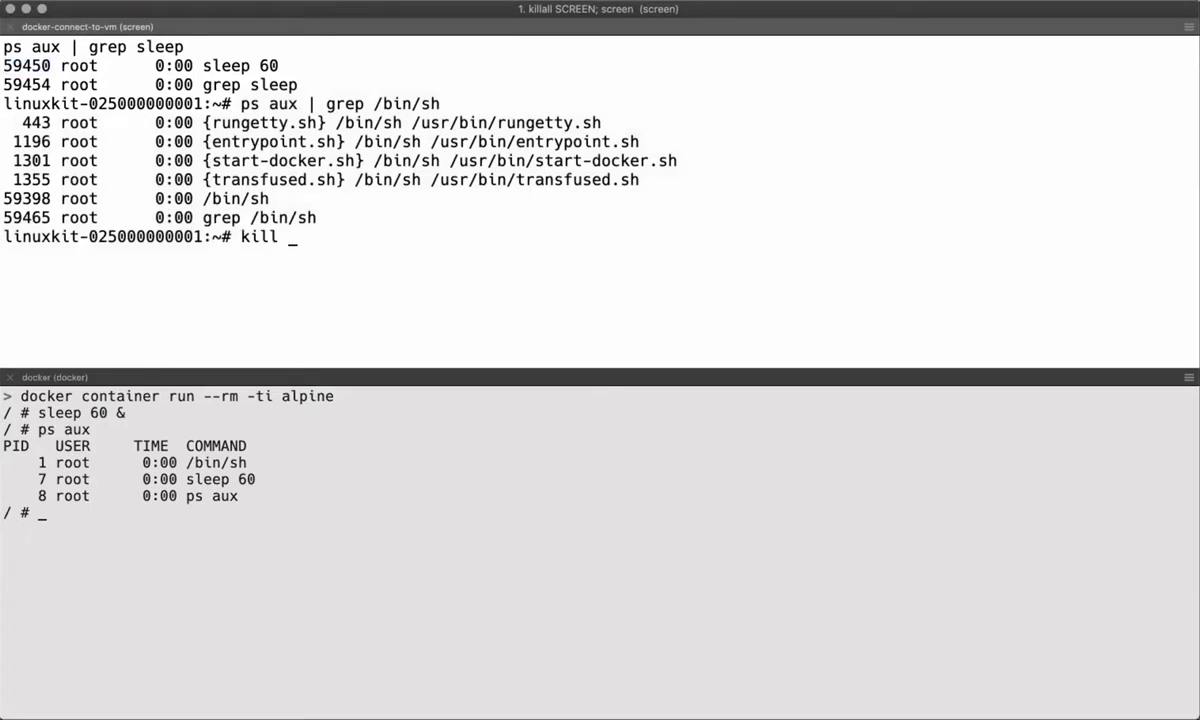
{"action": "type", "text": "-9 5"}
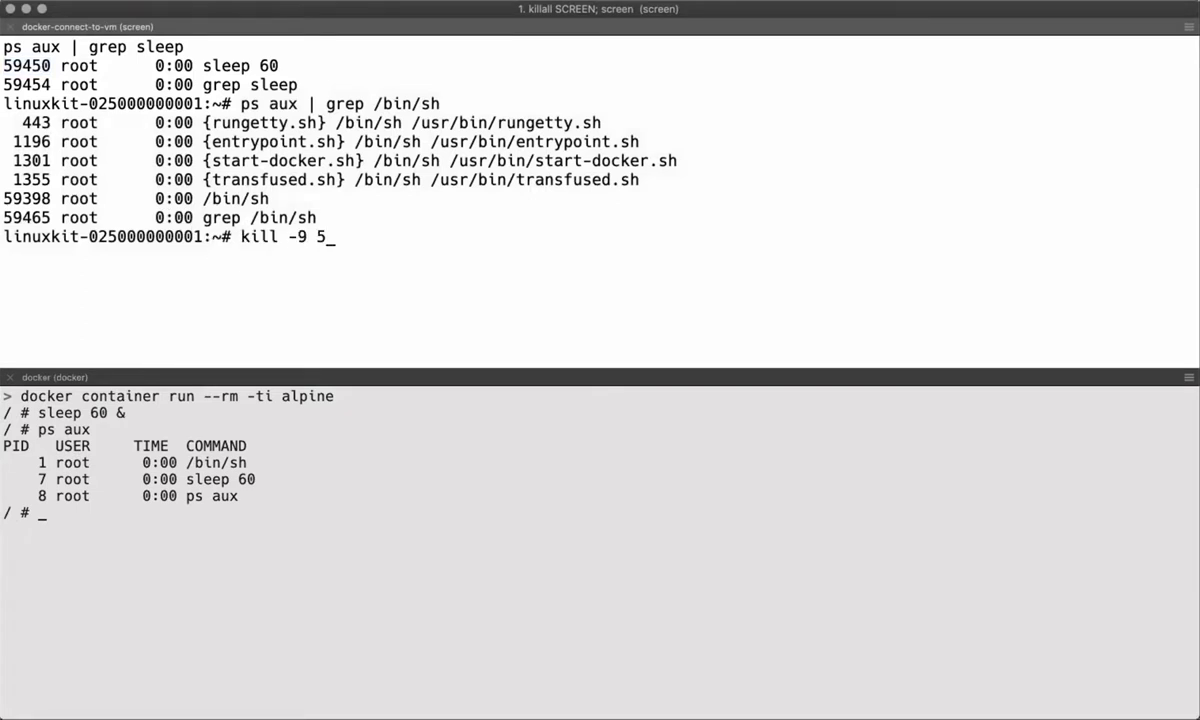
{"action": "type", "text": "9450"}
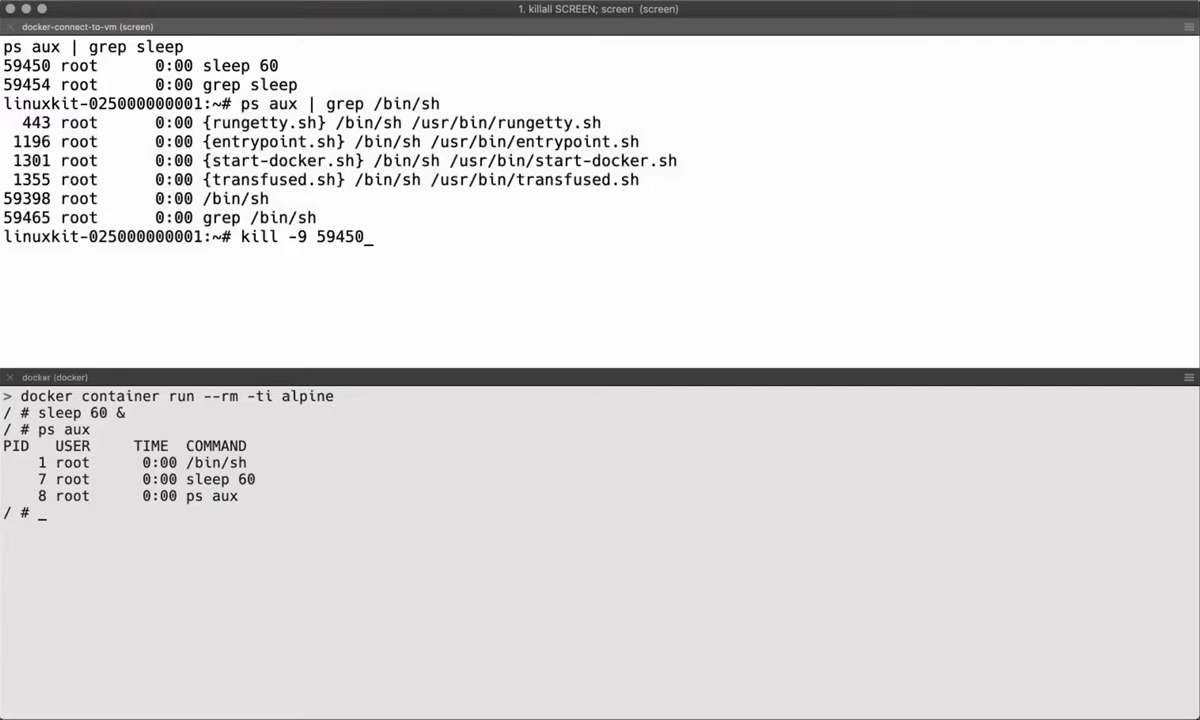
{"action": "key", "text": "Enter"}
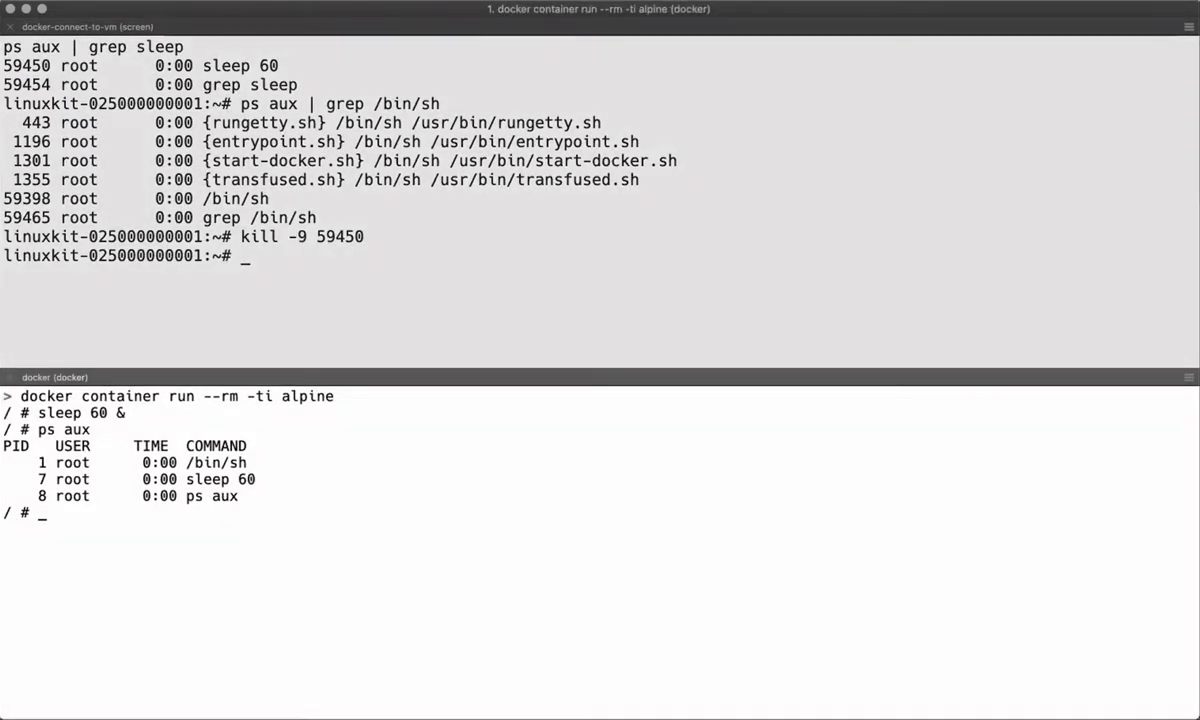
{"action": "type", "text": "ps aux"}
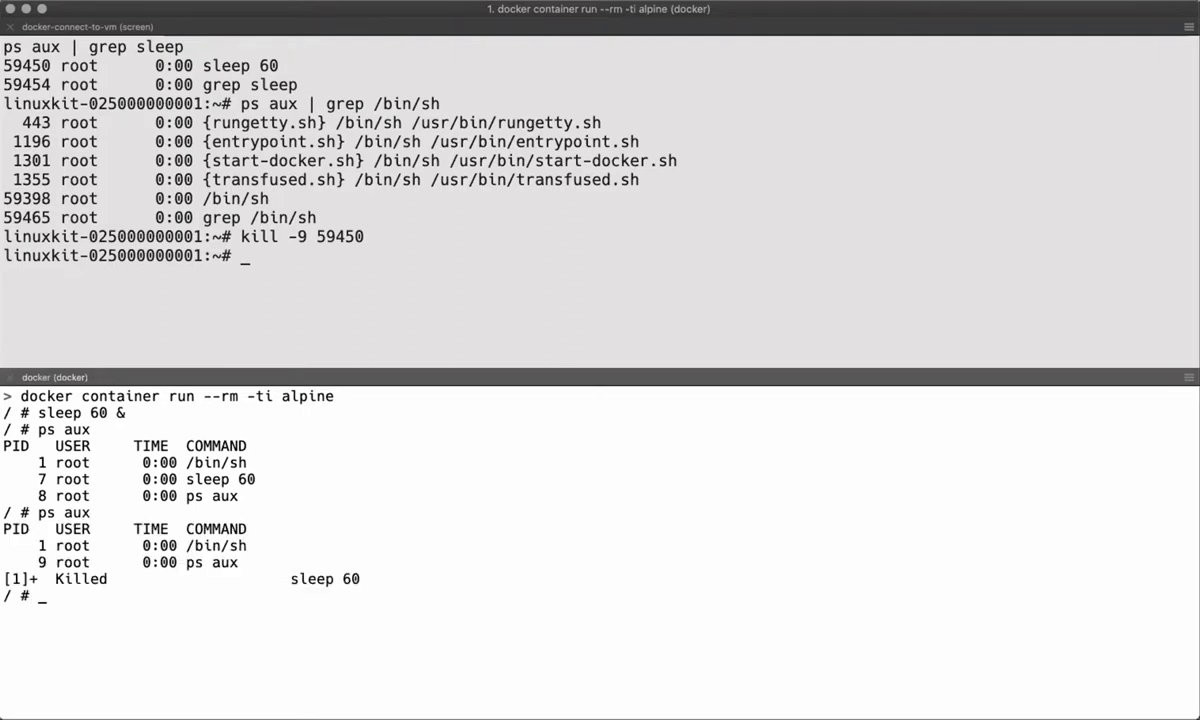
{"action": "mouse_move", "coordinate": [92, 562]}
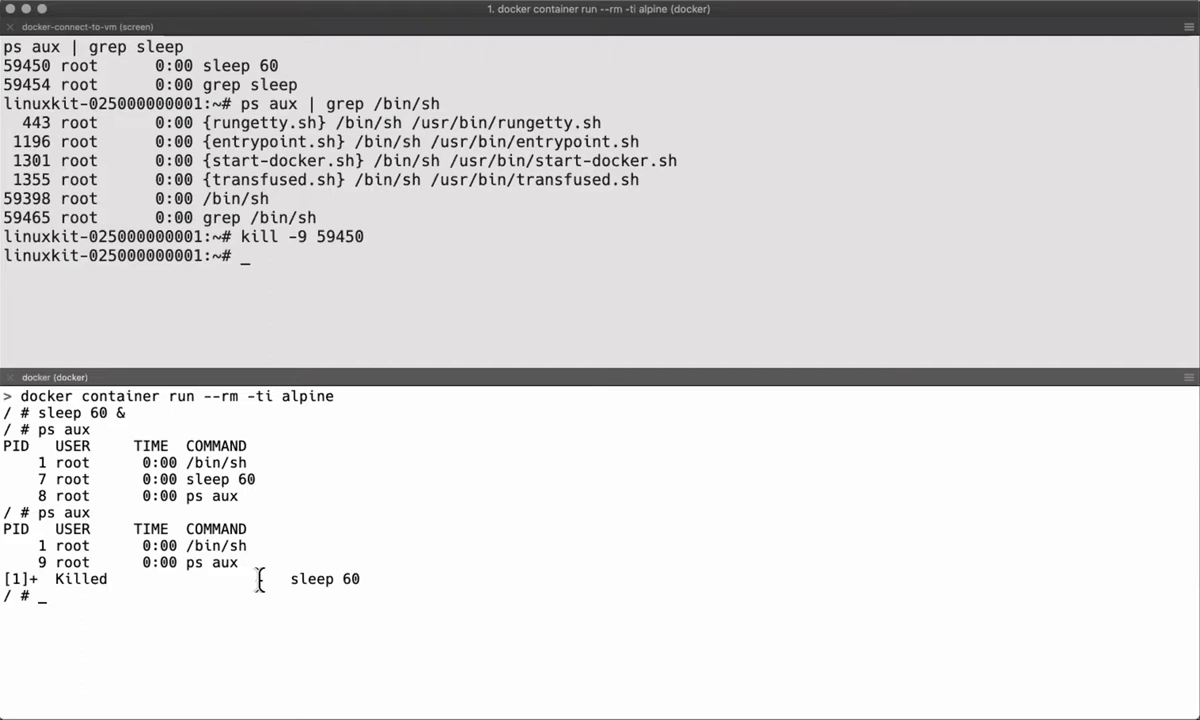
{"action": "type", "text": "exit"}
{"action": "type", "text": "docker container run --rm -ti"}
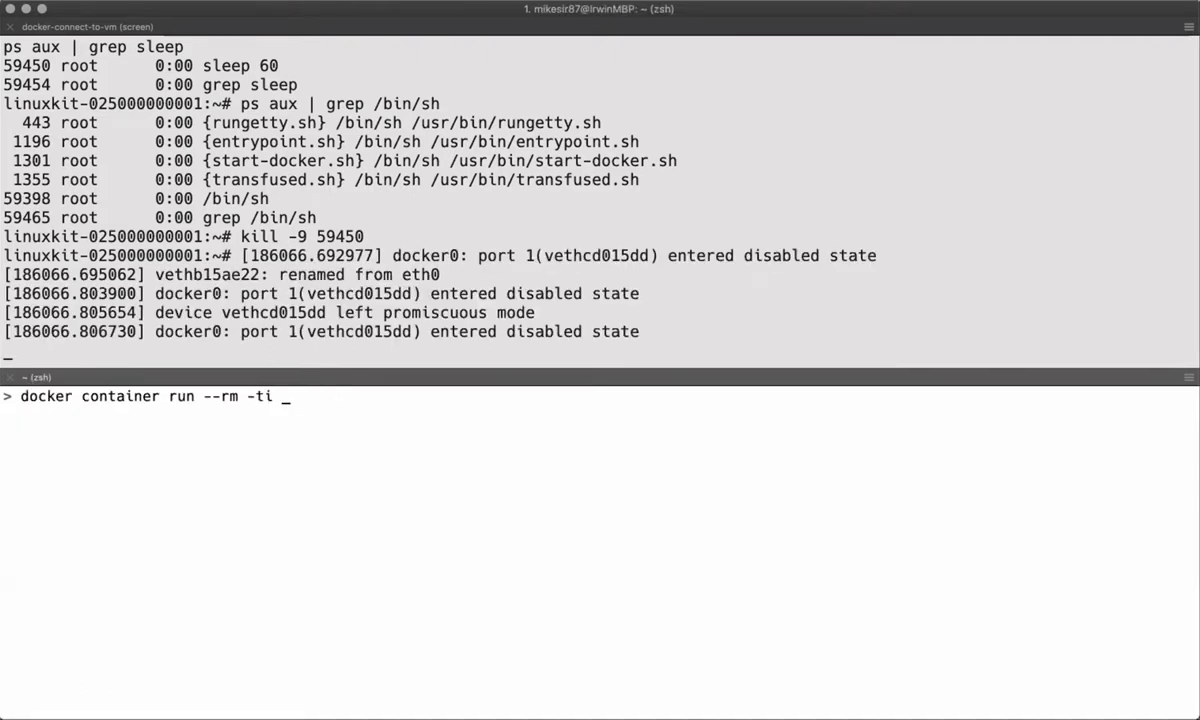
Run nginx with port 80:80, grep its VM processes, stop it with Ctrl-C, and recall the command
{"action": "type", "text": "p 80:80 nginx"}
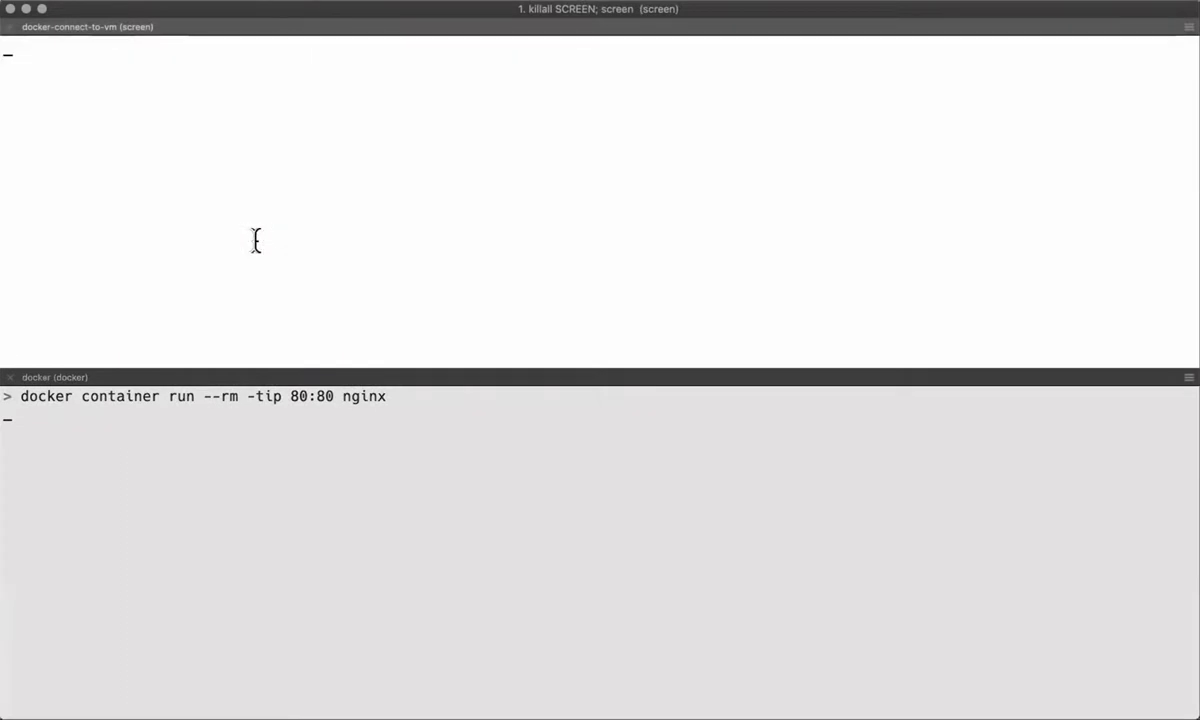
{"action": "type", "text": "ps aux | grep nginx"}
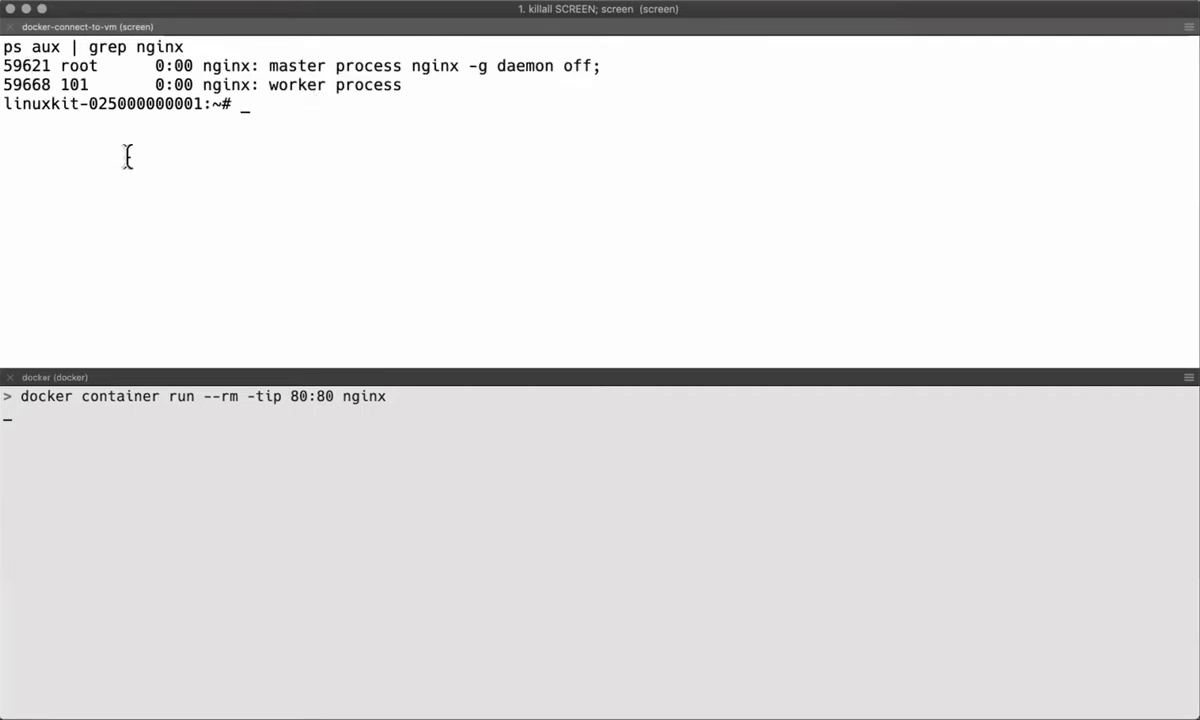
{"action": "mouse_move", "coordinate": [303, 508]}
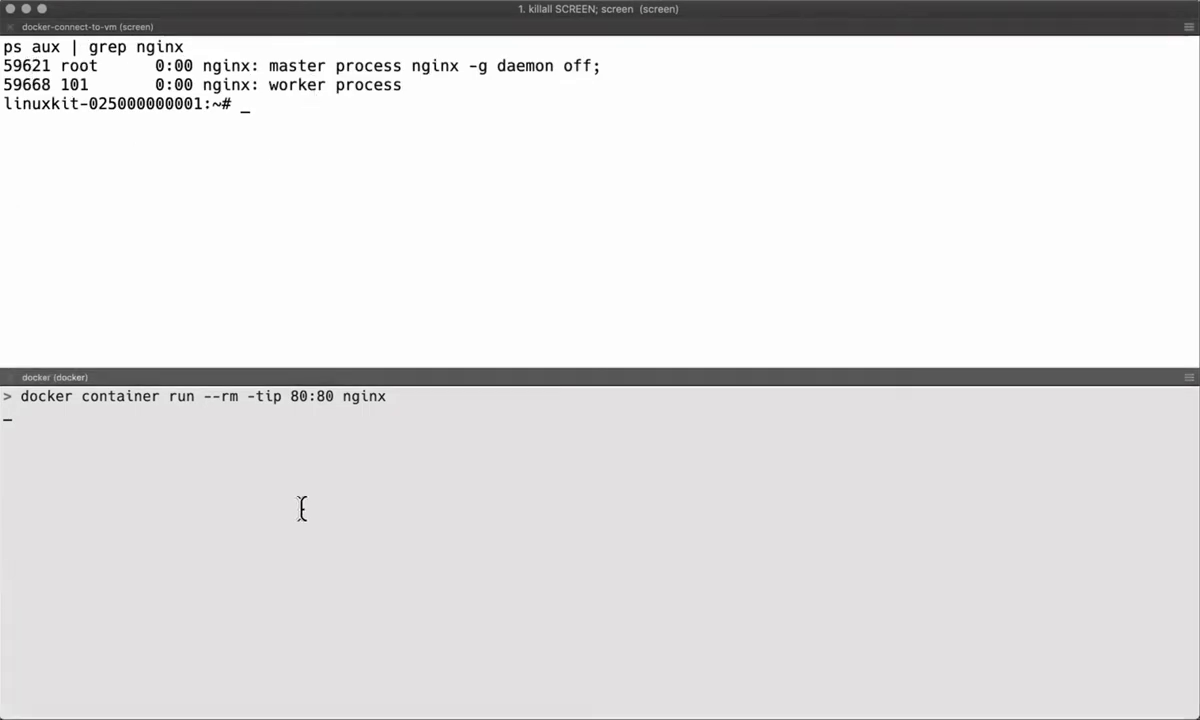
{"action": "key", "text": "ctrl+c"}
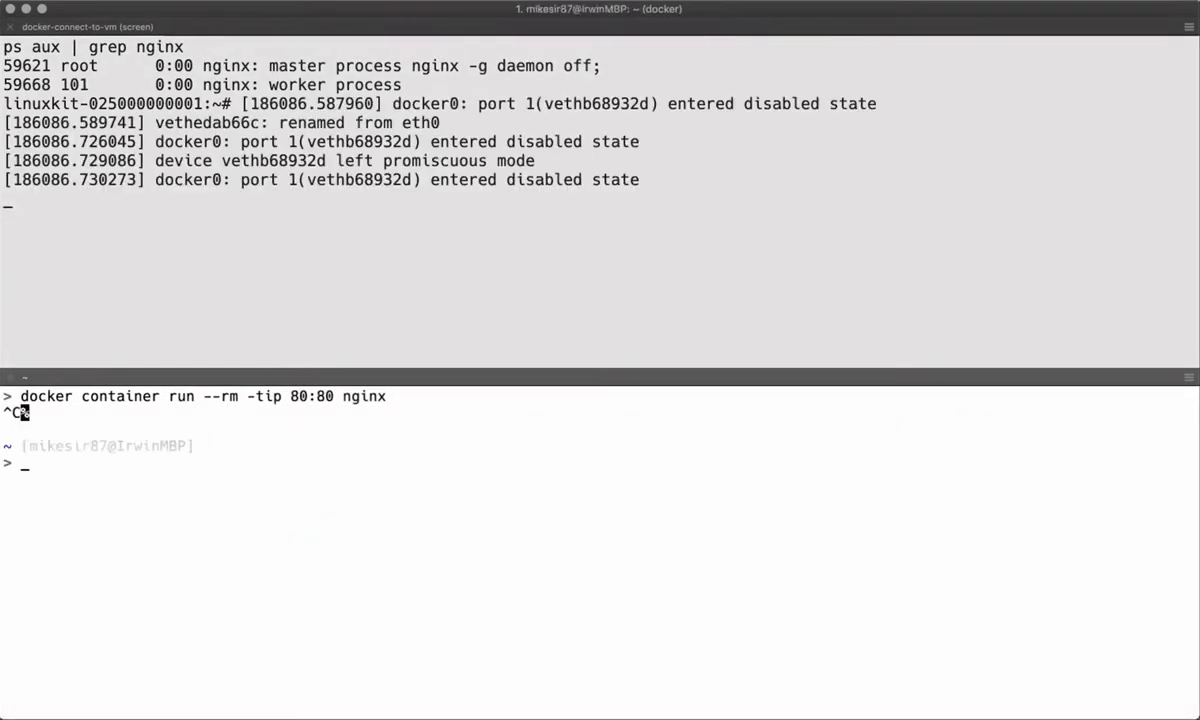
{"action": "key", "text": "Up"}
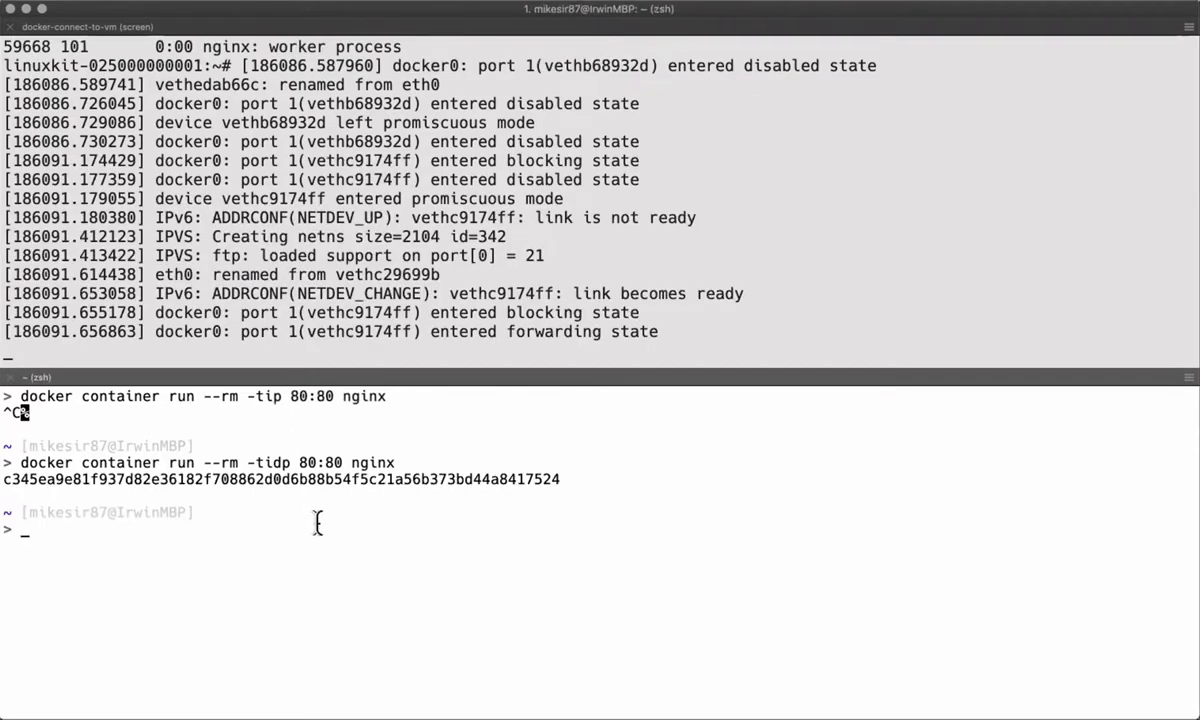
Exec bash in nginx container c345e, grep nginx on the VM, and try ps aux inside
{"action": "type", "text": "docker container"}
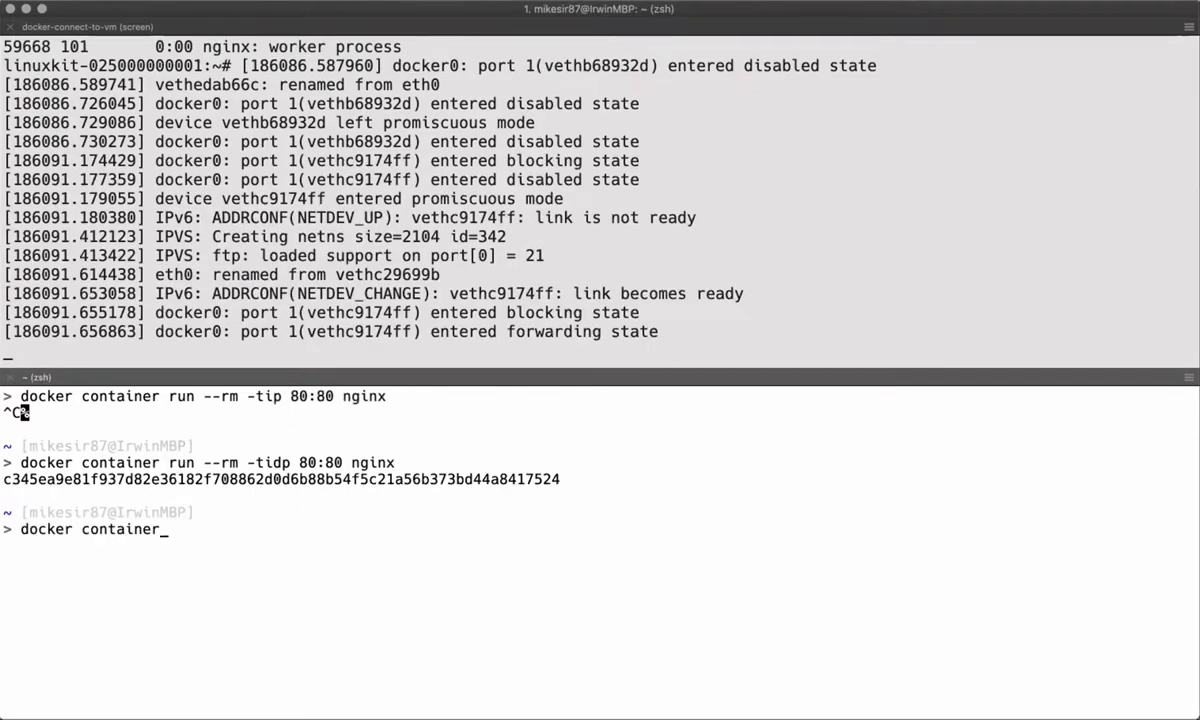
{"action": "type", "text": "exec -ti c"}
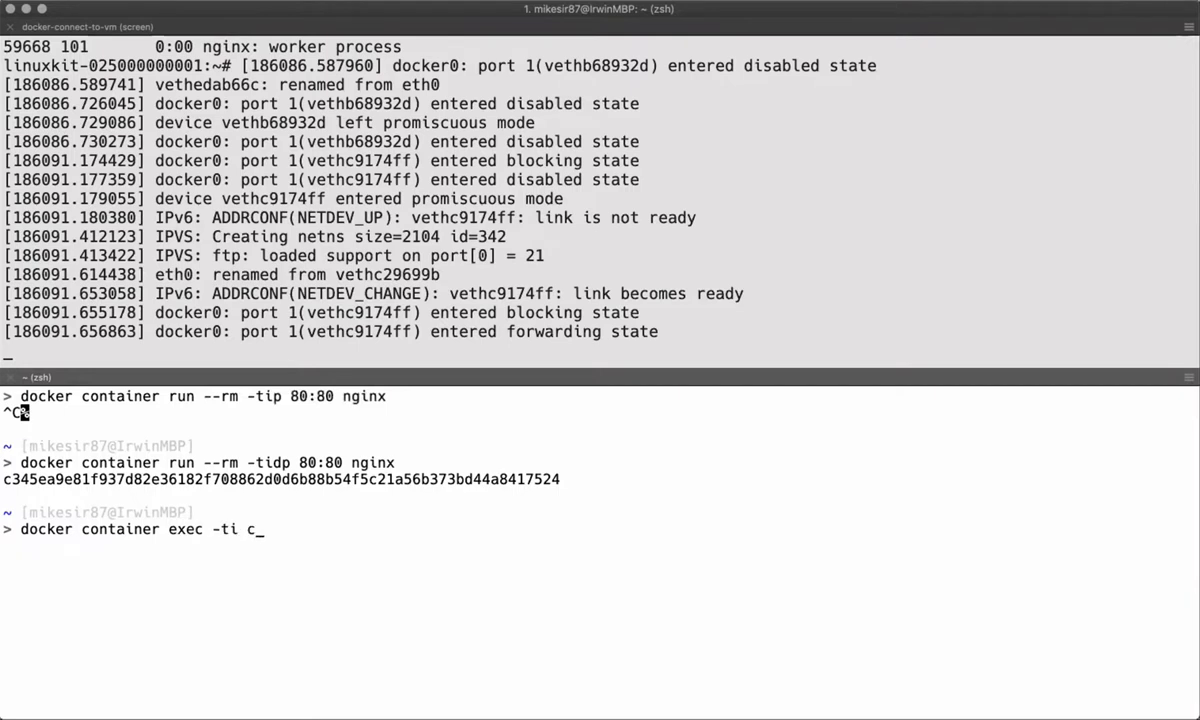
{"action": "type", "text": "345e"}
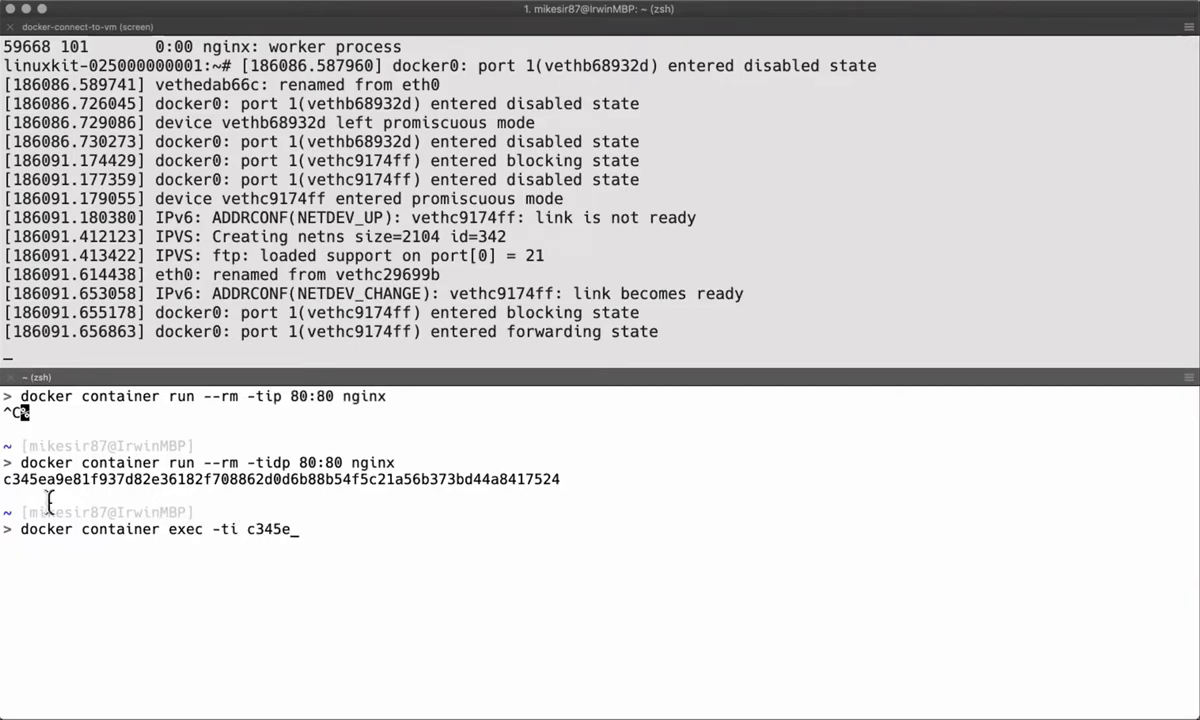
{"action": "mouse_move", "coordinate": [475, 488]}
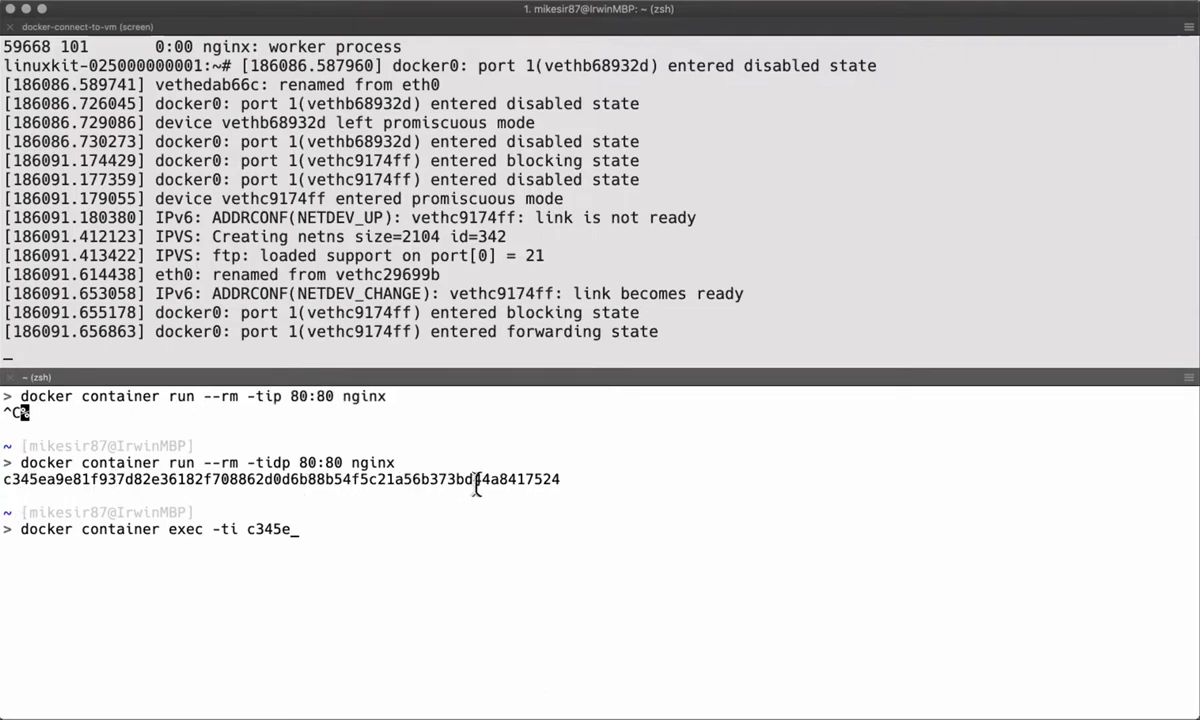
{"action": "mouse_move", "coordinate": [291, 547]}
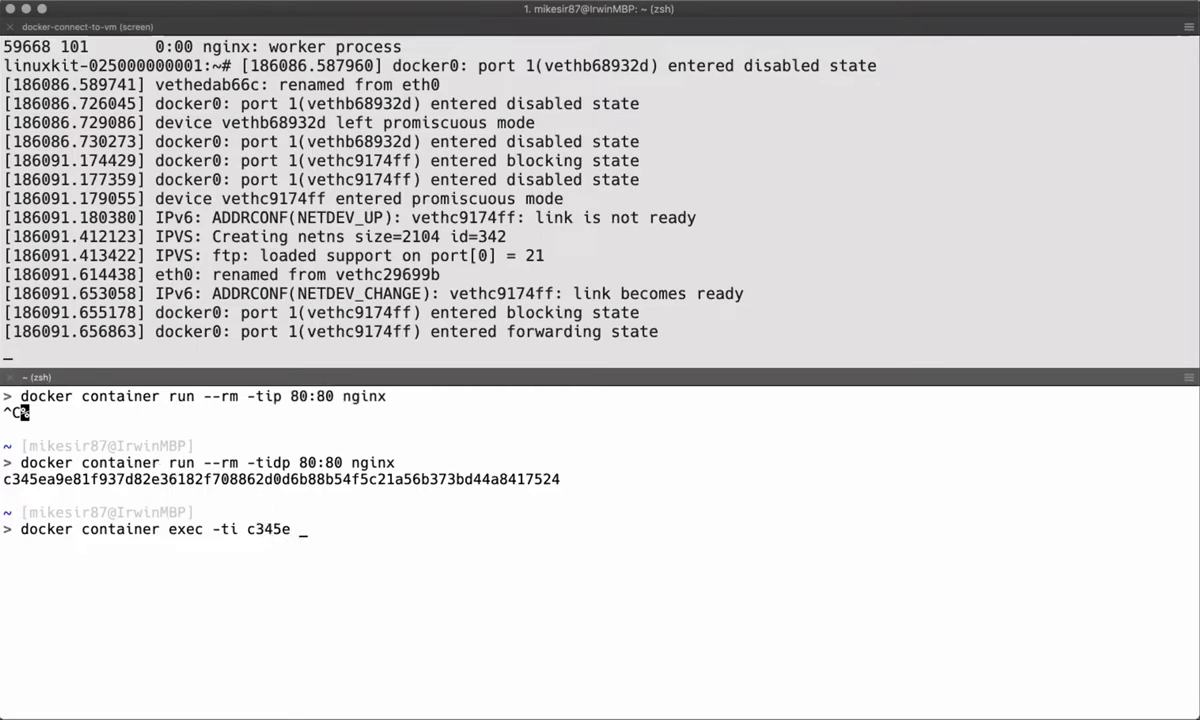
{"action": "type", "text": "bash"}
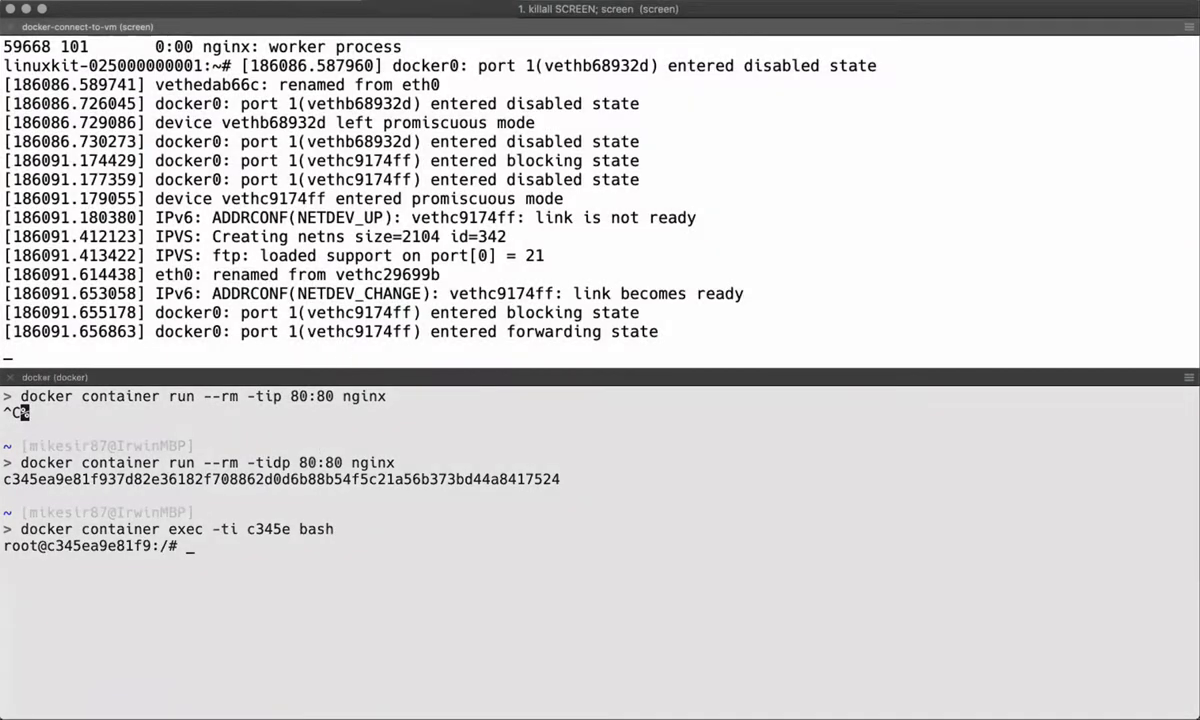
{"action": "type", "text": "ps aux | grep nginx"}
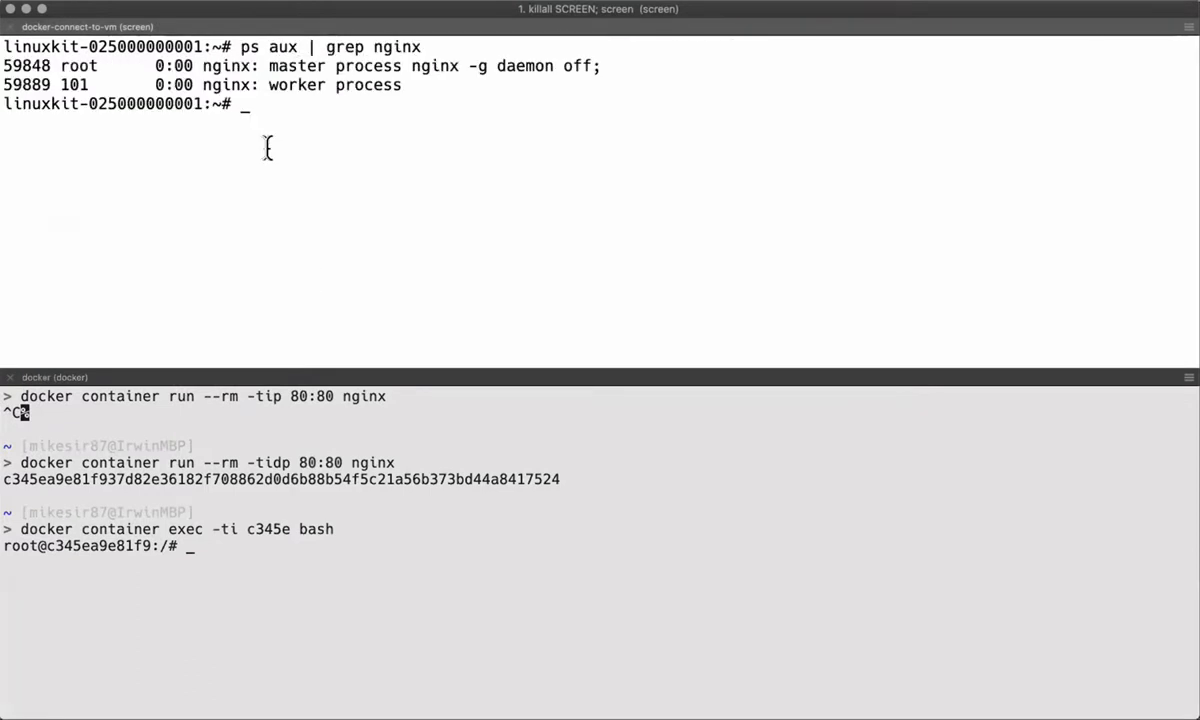
{"action": "mouse_move", "coordinate": [267, 451]}
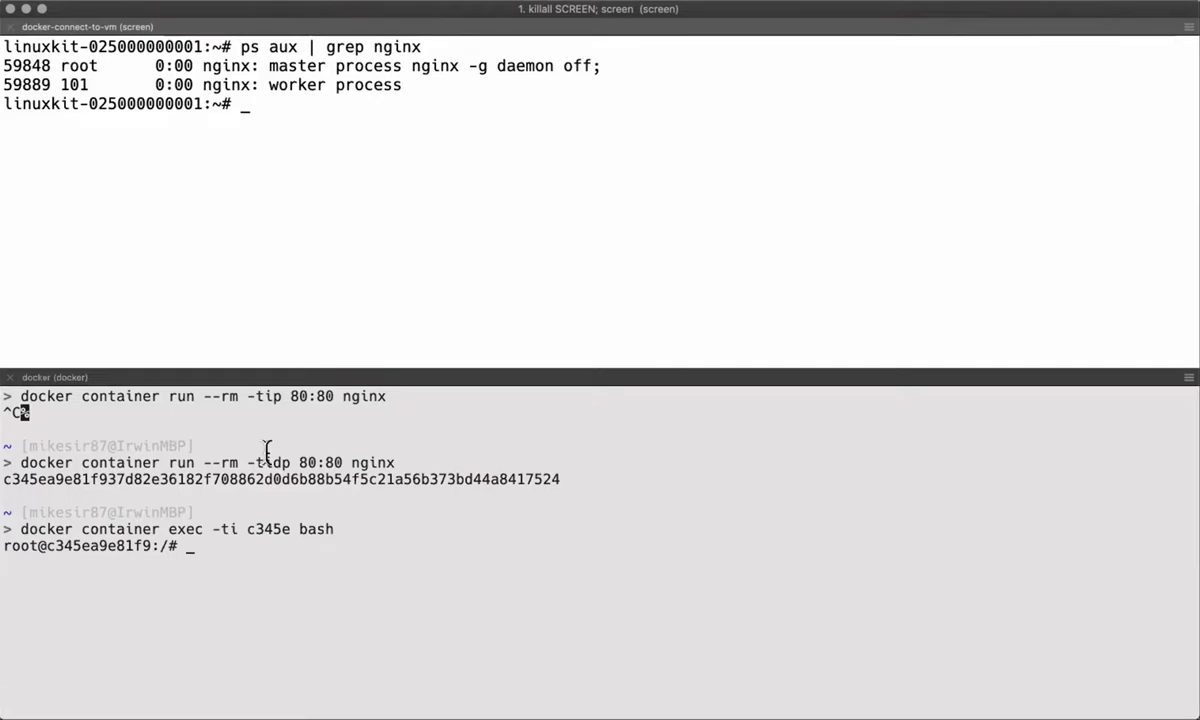
{"action": "type", "text": "ps aux"}
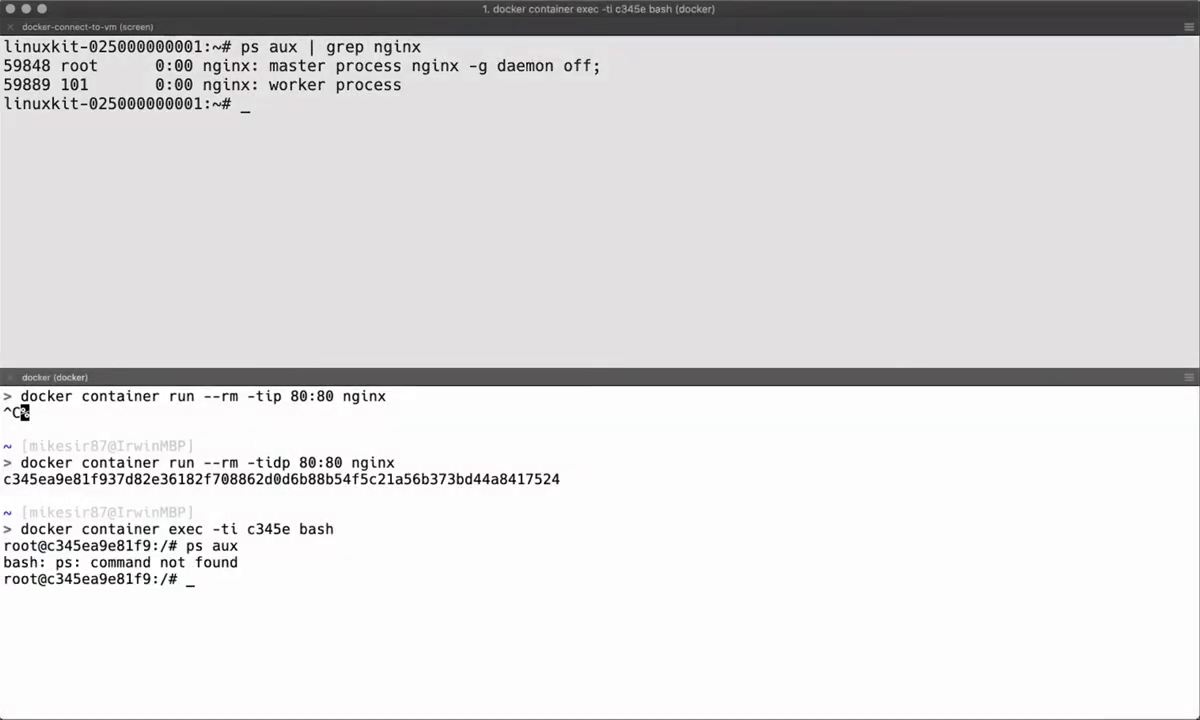
Read /proc/1/cmdline to show nginx master as PID 1, exit, and select the 80:80 mapping
{"action": "type", "text": "ls /proc"}
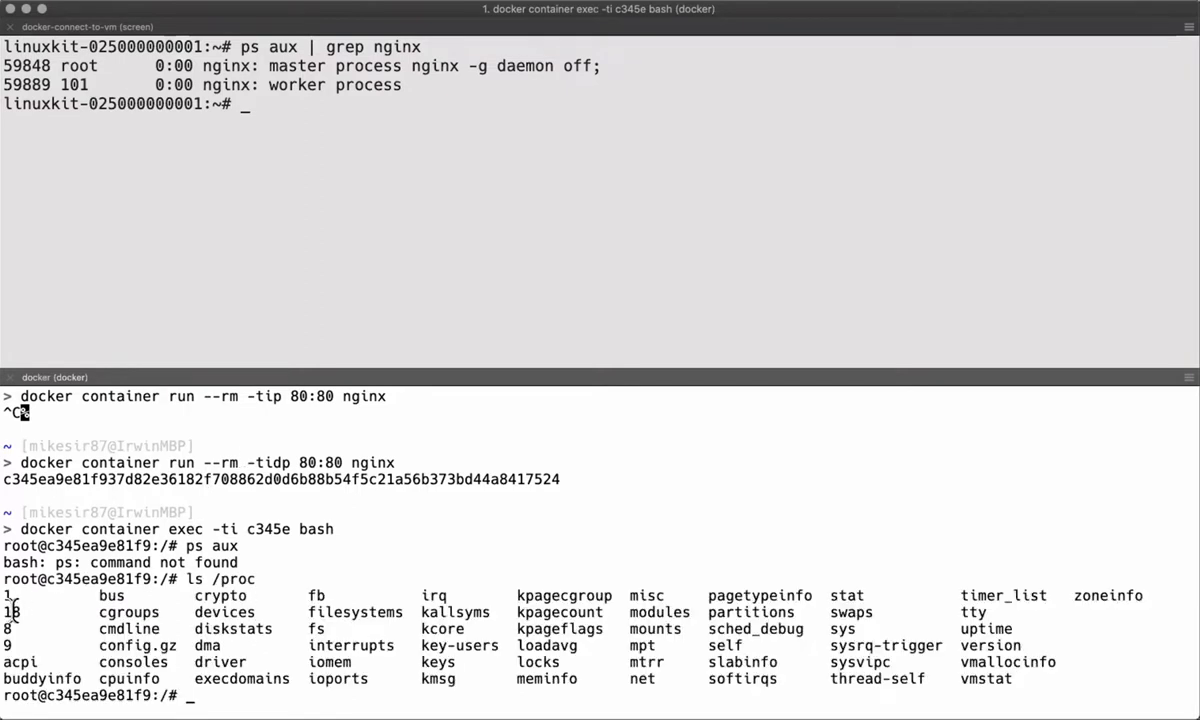
{"action": "type", "text": "cd /proc"}
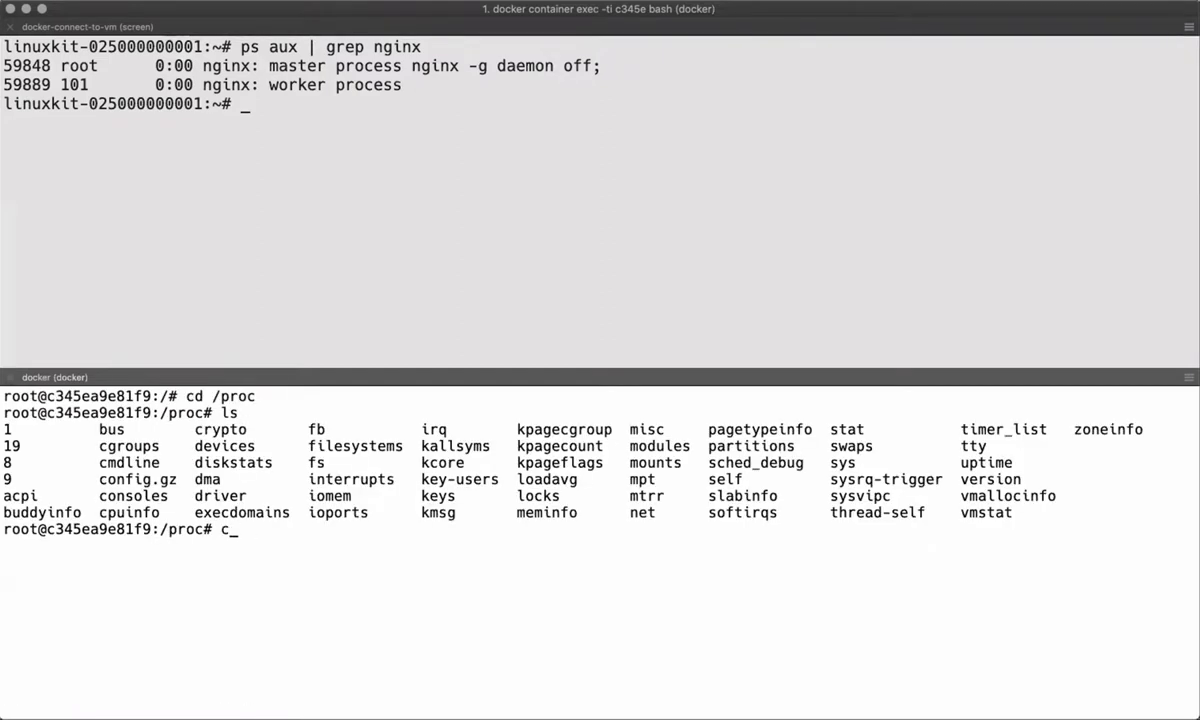
{"action": "type", "text": "at 1/cmdline"}
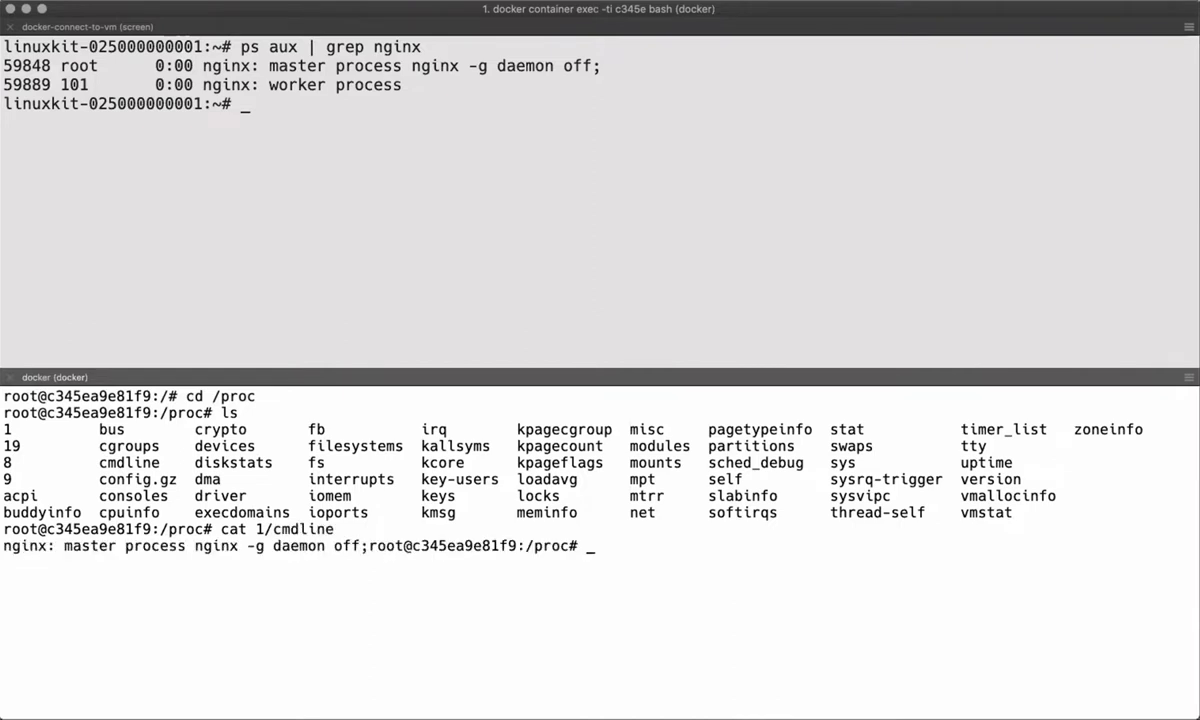
{"action": "triple_click", "coordinate": [300, 546]}
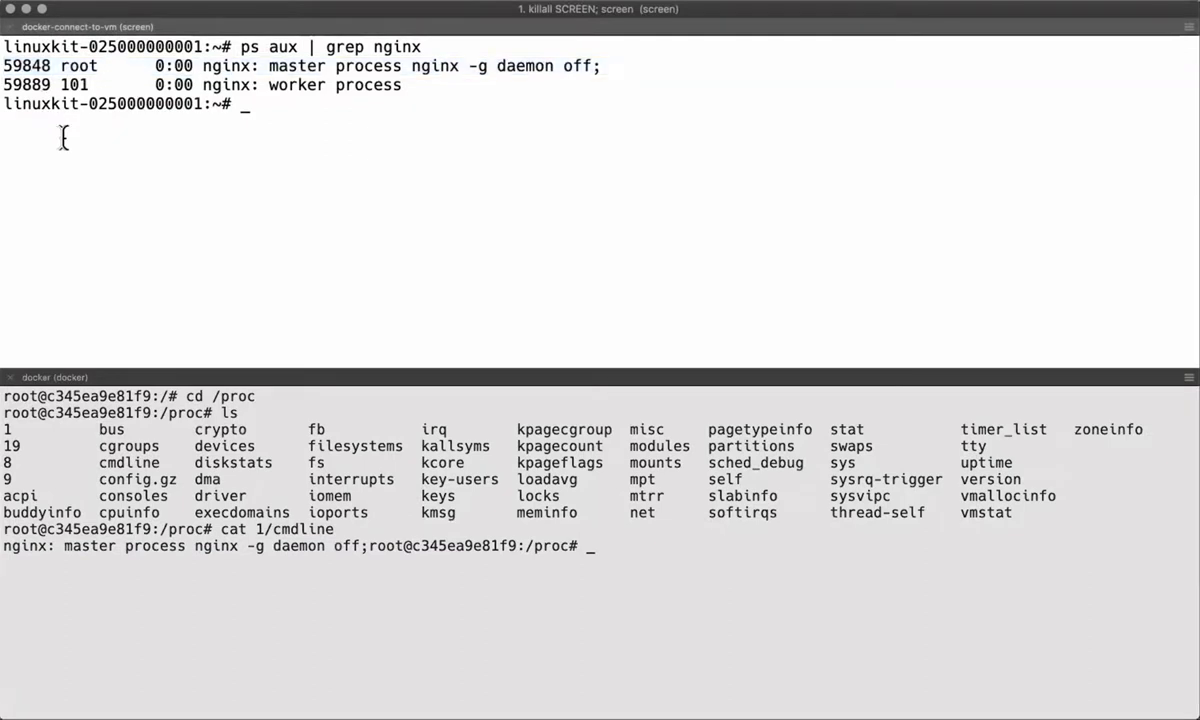
{"action": "mouse_move", "coordinate": [359, 347]}
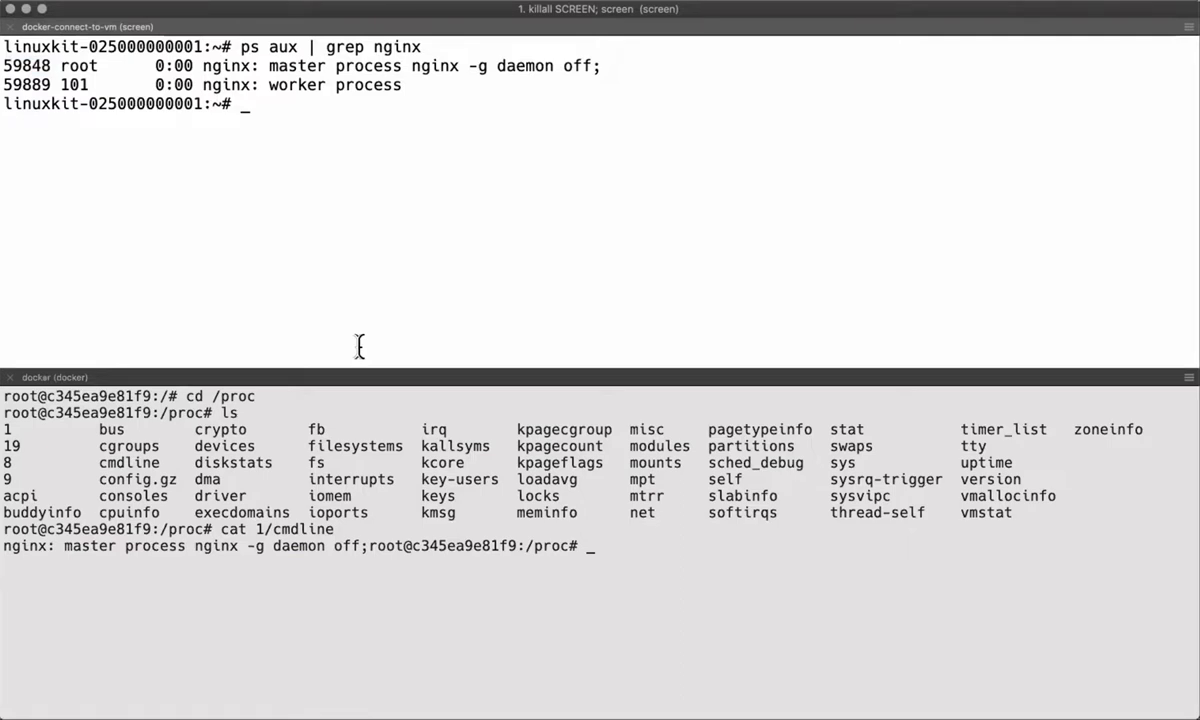
{"action": "mouse_move", "coordinate": [364, 411]}
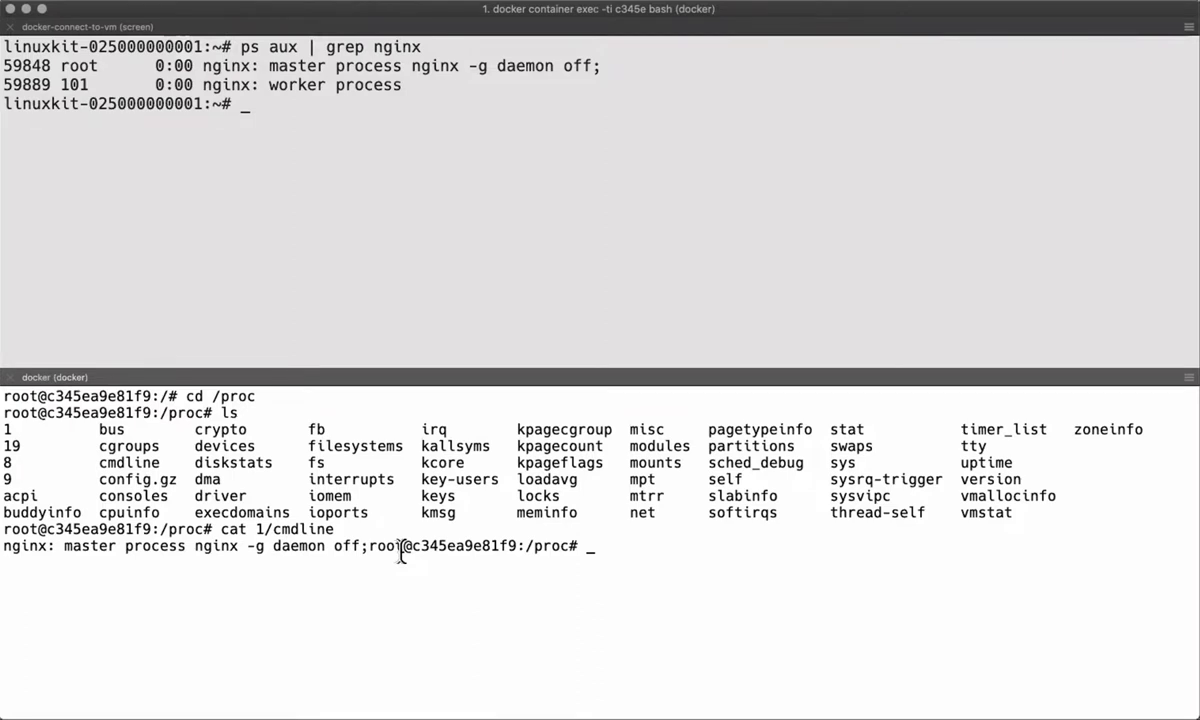
{"action": "type", "text": "exit"}
{"action": "type", "text": "docker container run --rm -tip 80:80 nginx"}
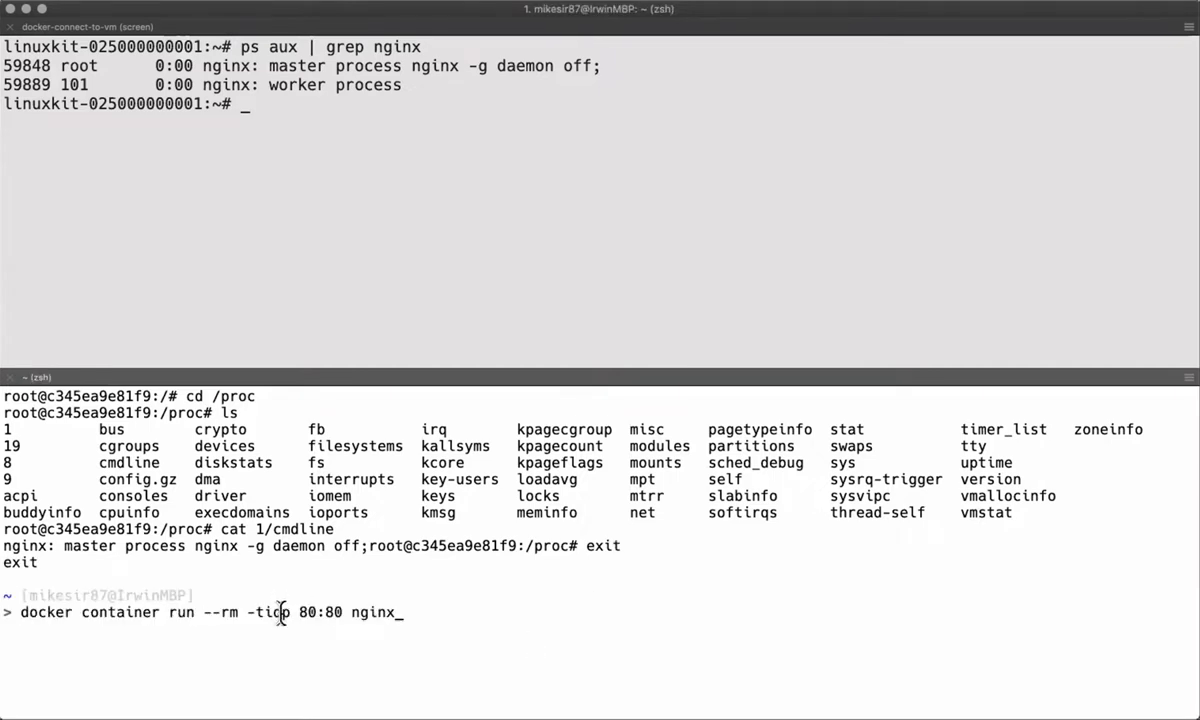
{"action": "left_click_drag", "start_coordinate": [265, 612], "coordinate": [340, 612]}
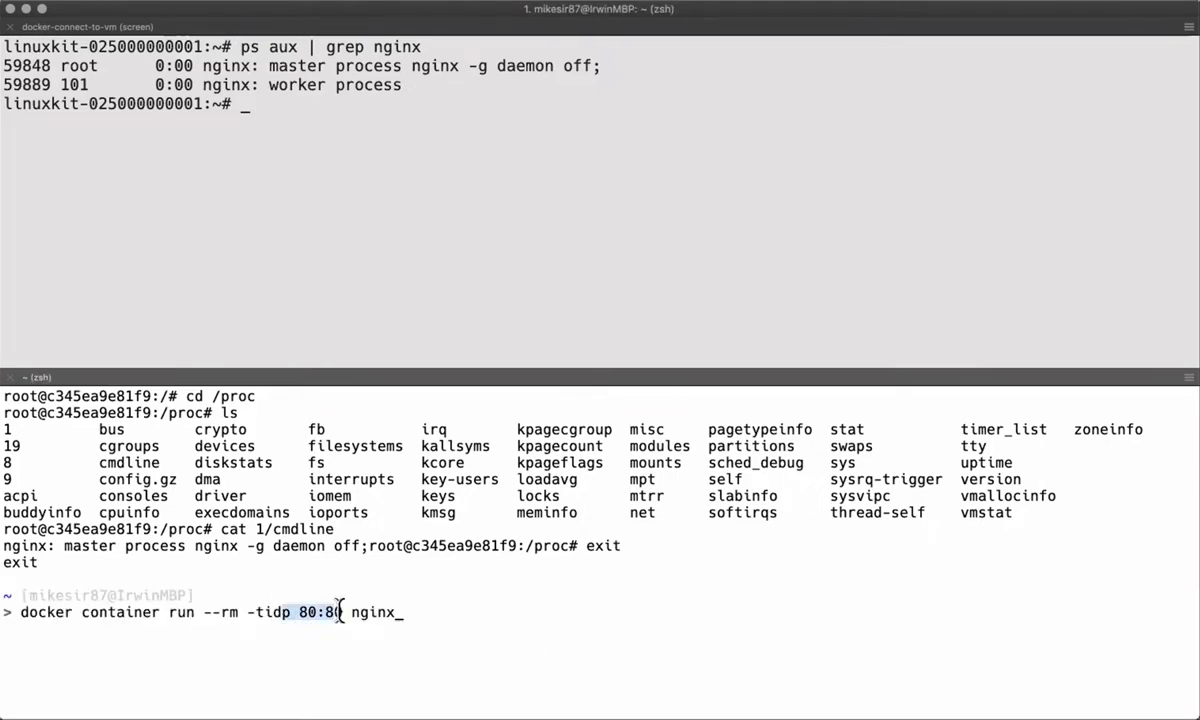